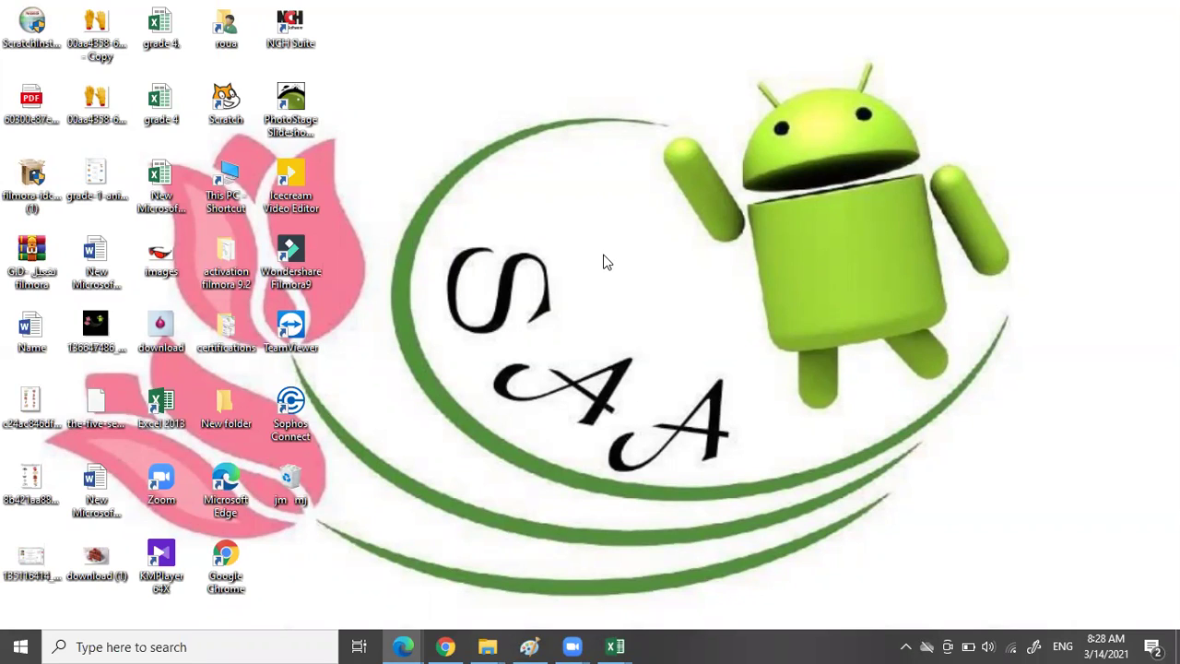
pyautogui.moveTo(405, 646)
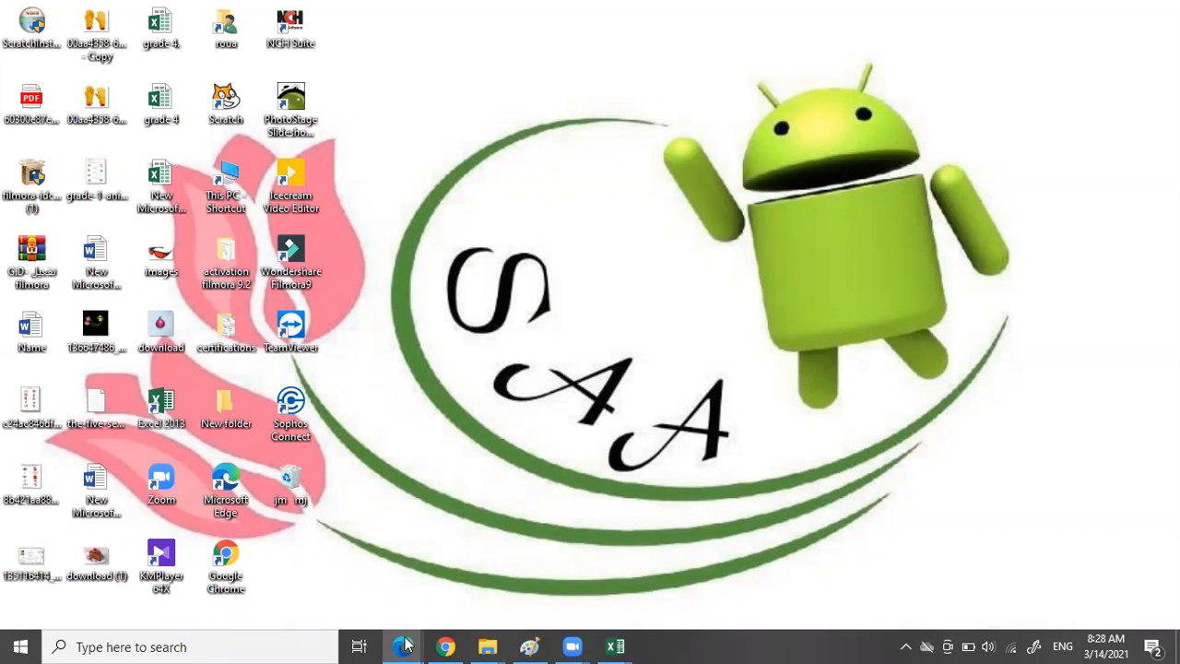
# Bring the e-book forward and zoom into the 'What is a Computer Network?' page
pyautogui.click(402, 646)
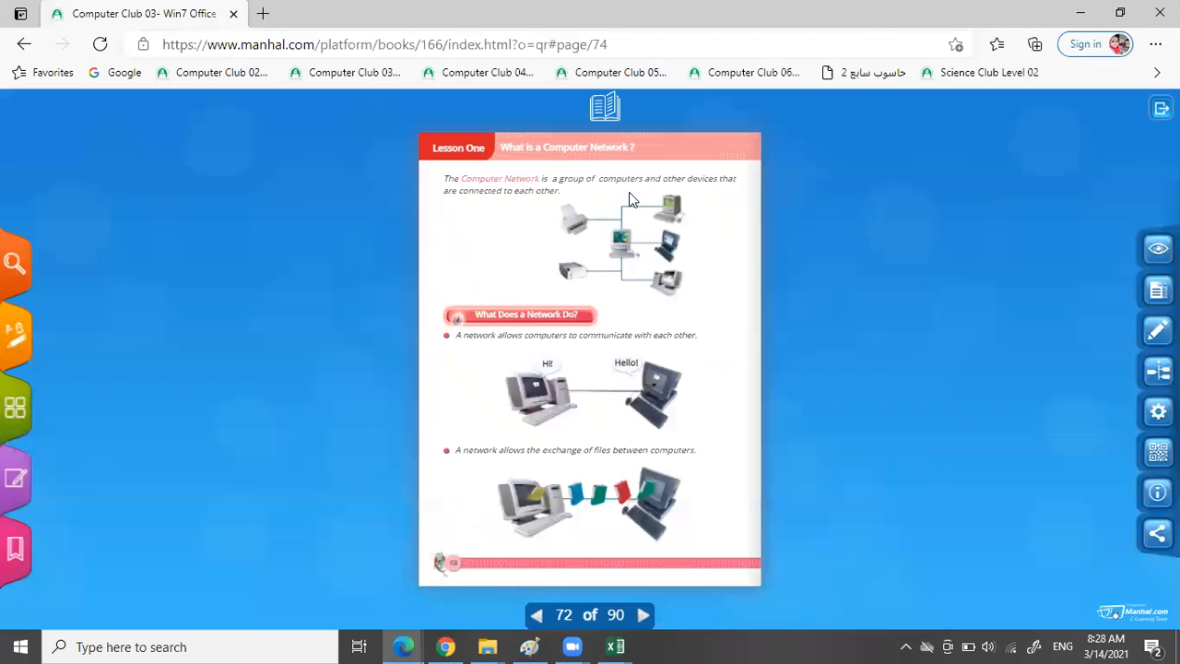
pyautogui.moveTo(996, 260)
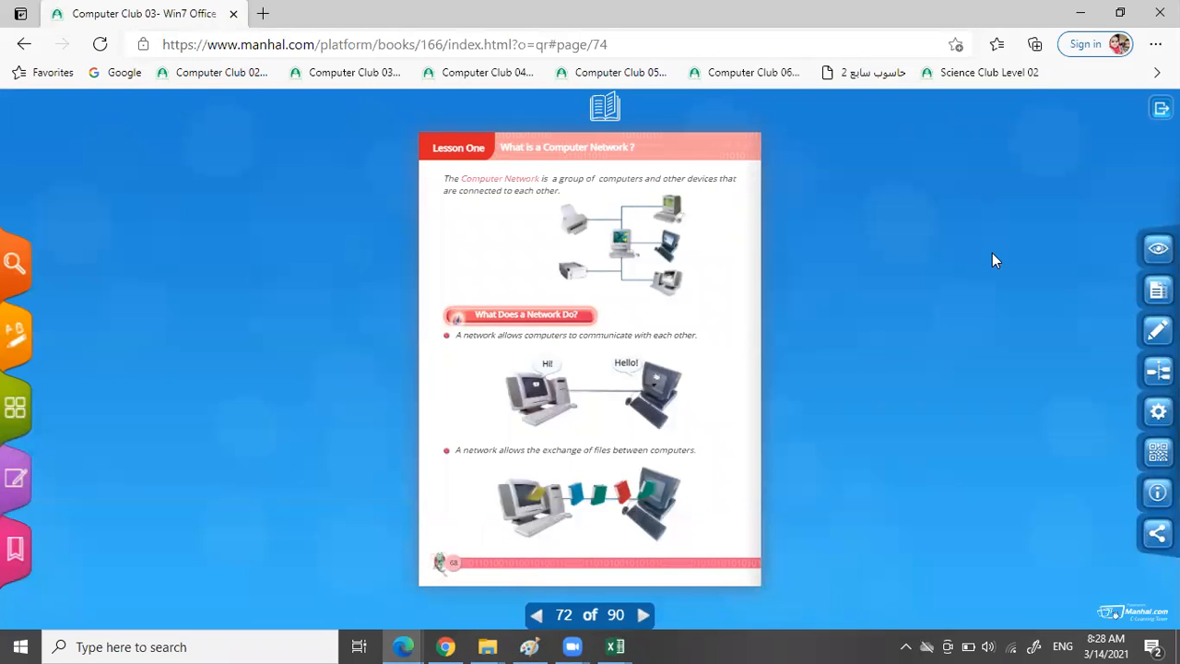
pyautogui.click(1158, 247)
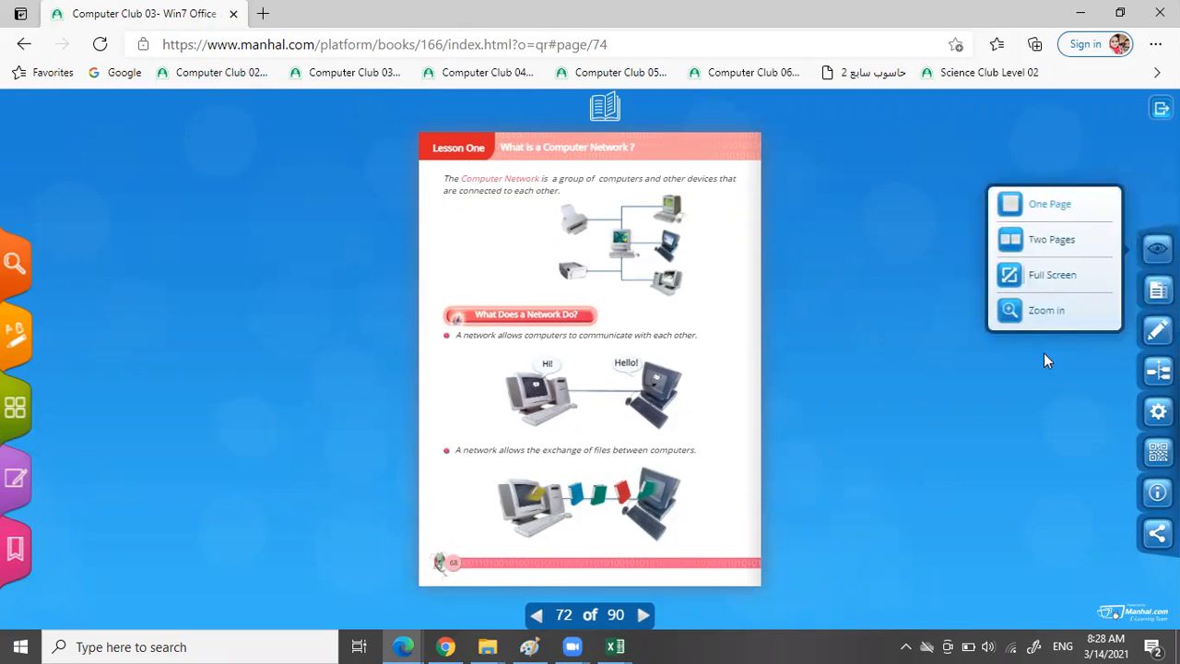
pyautogui.click(1047, 309)
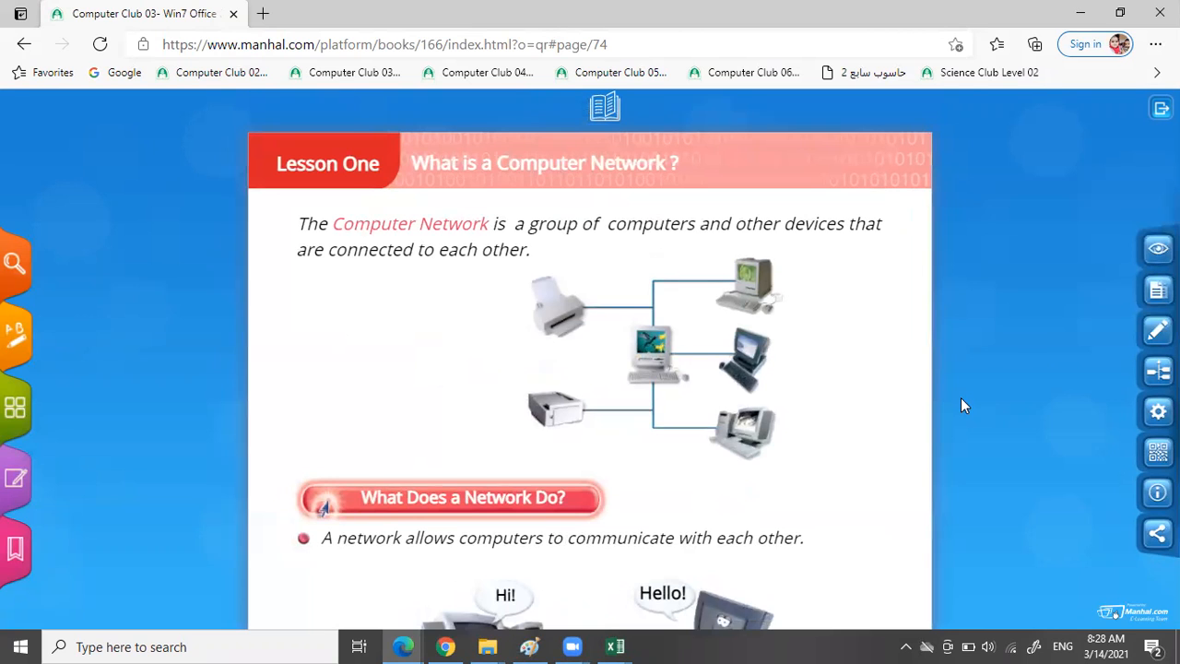
pyautogui.moveTo(683, 387)
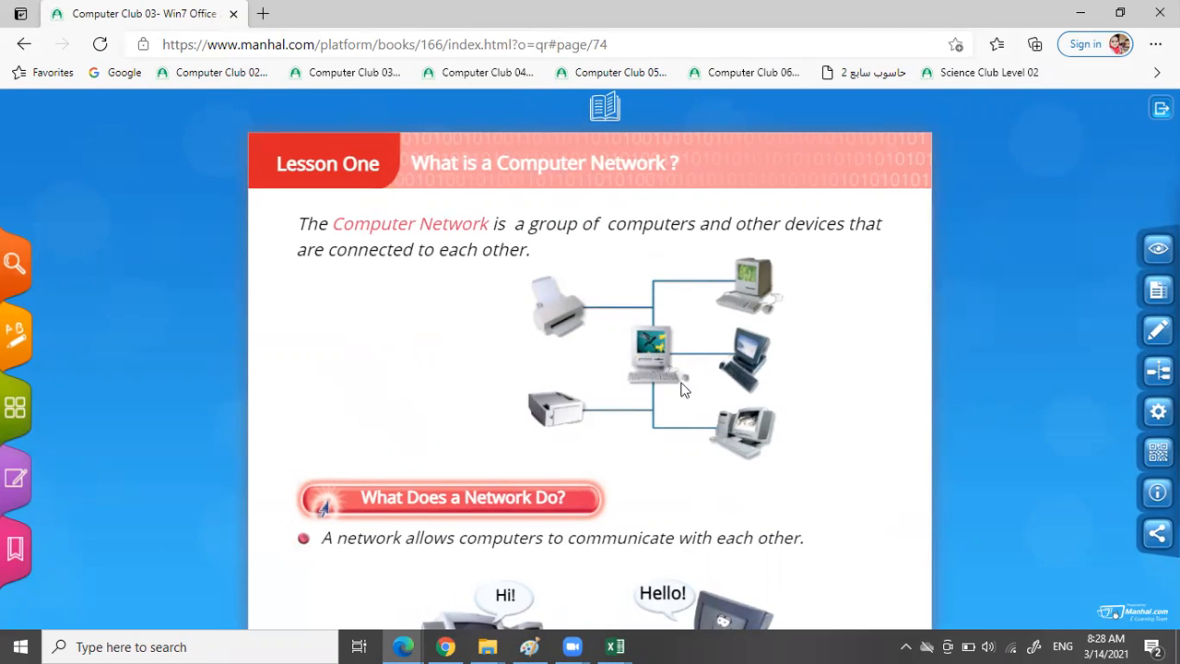
pyautogui.moveTo(646, 365)
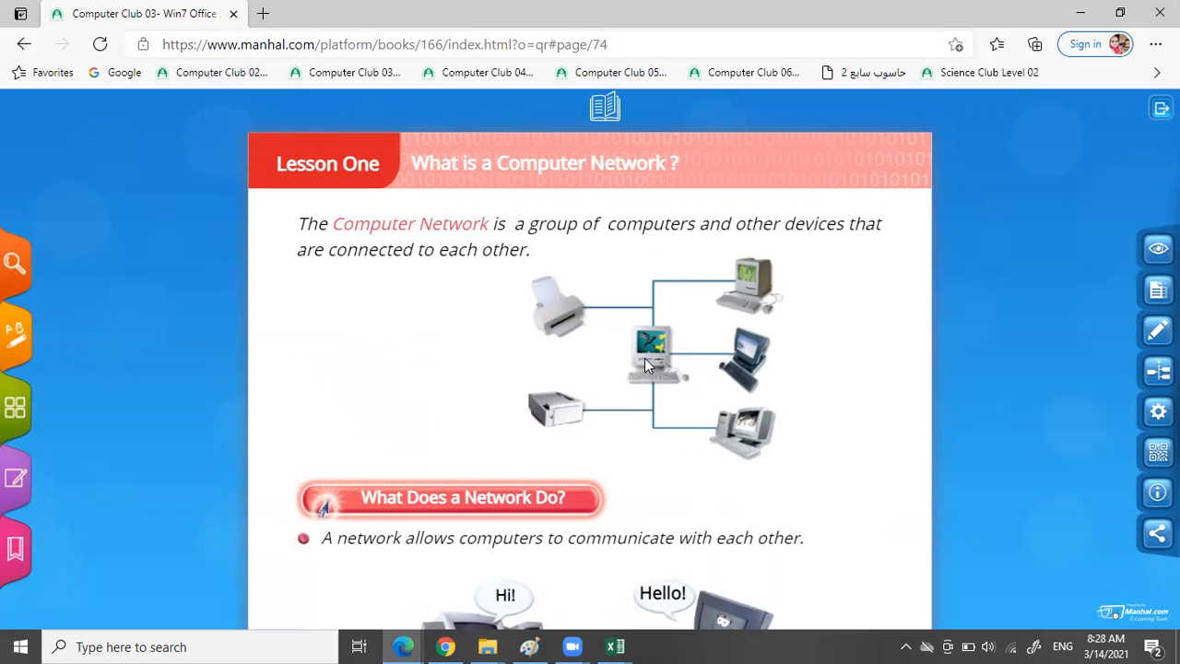
pyautogui.moveTo(765, 476)
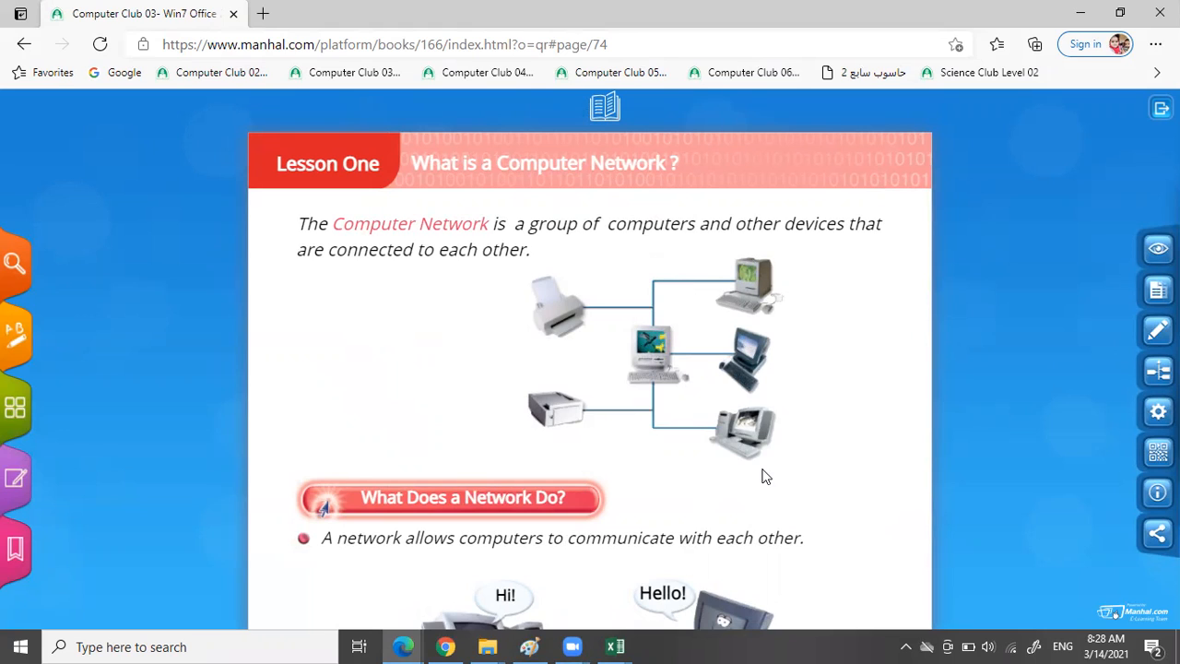
pyautogui.moveTo(572, 408)
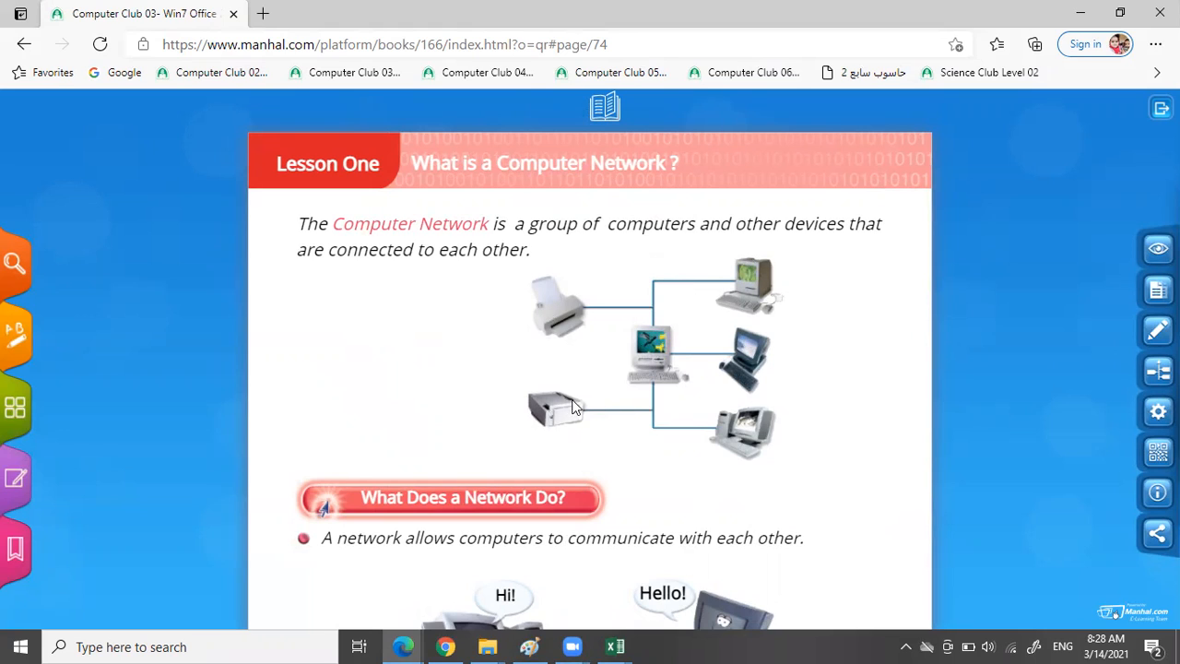
pyautogui.moveTo(765, 413)
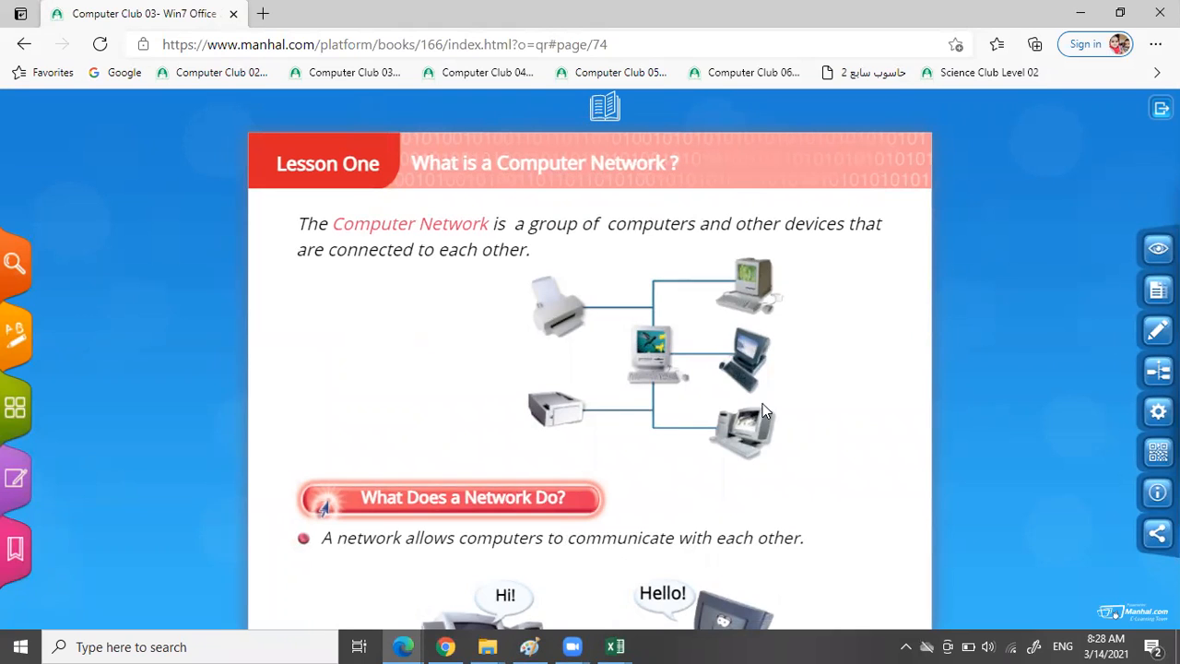
pyautogui.moveTo(747, 355)
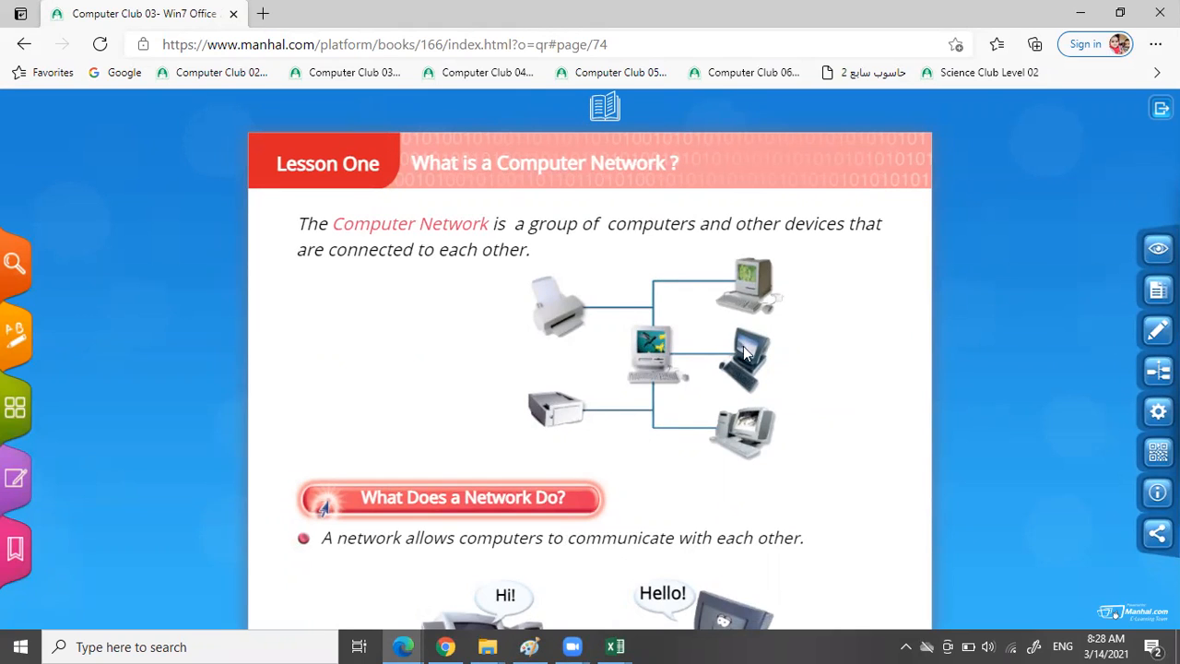
pyautogui.moveTo(759, 280)
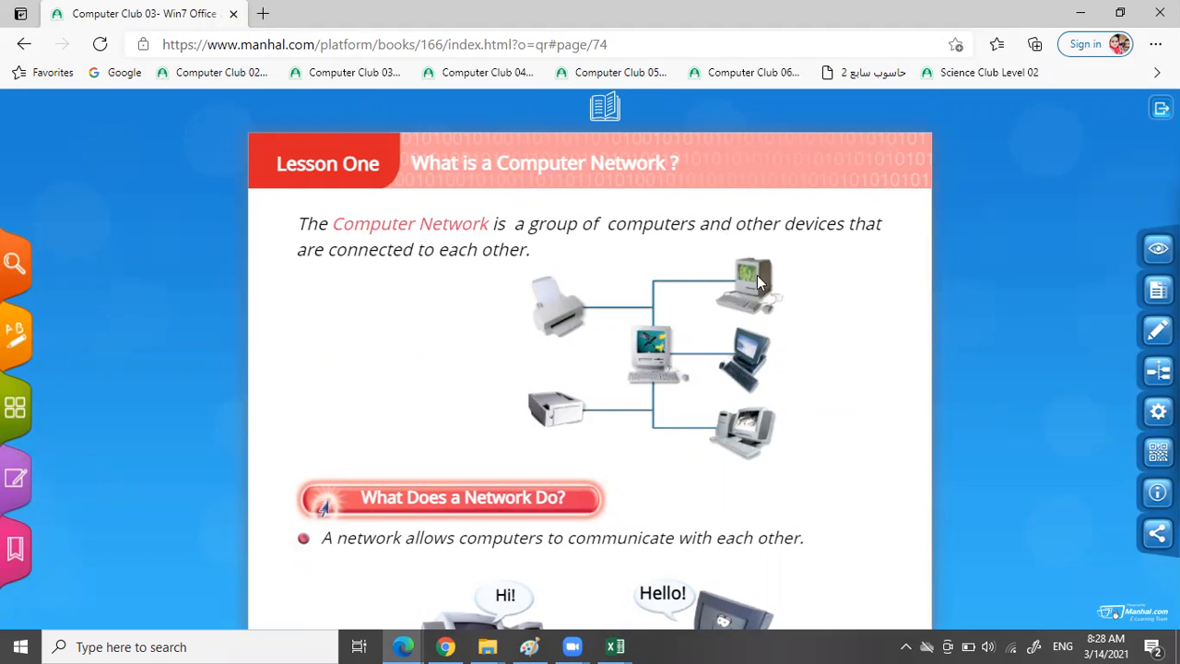
pyautogui.moveTo(839, 425)
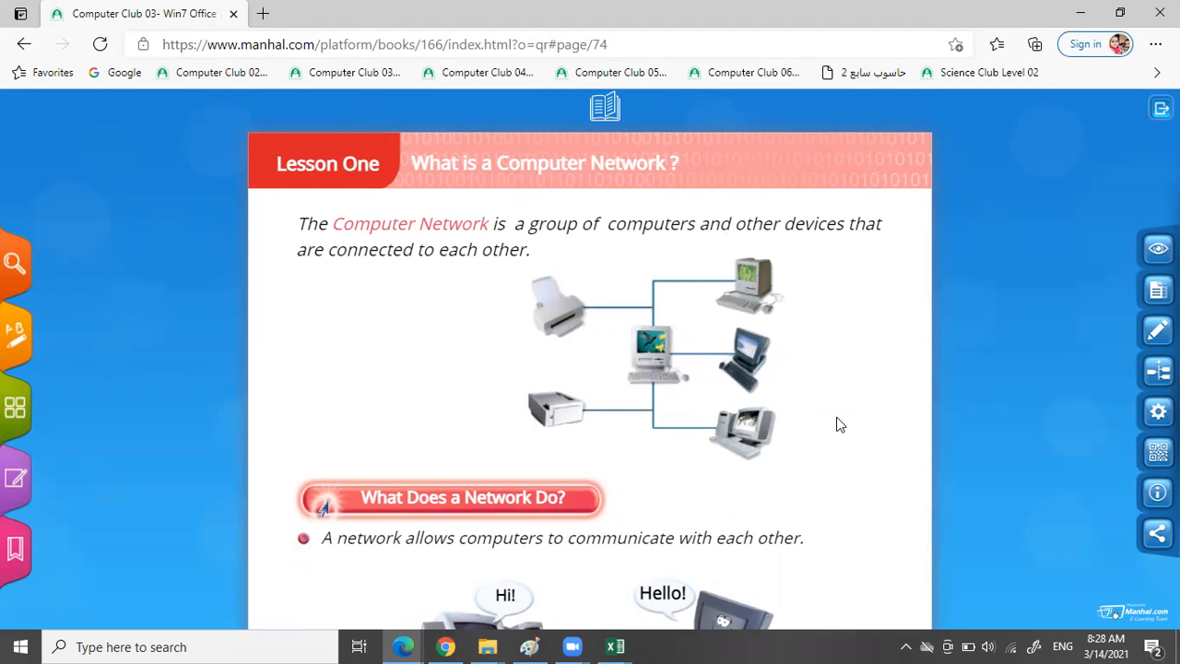
# Scroll down the zoomed page to the 'What Does a Network Do?' file-exchange section
pyautogui.scroll(-3)
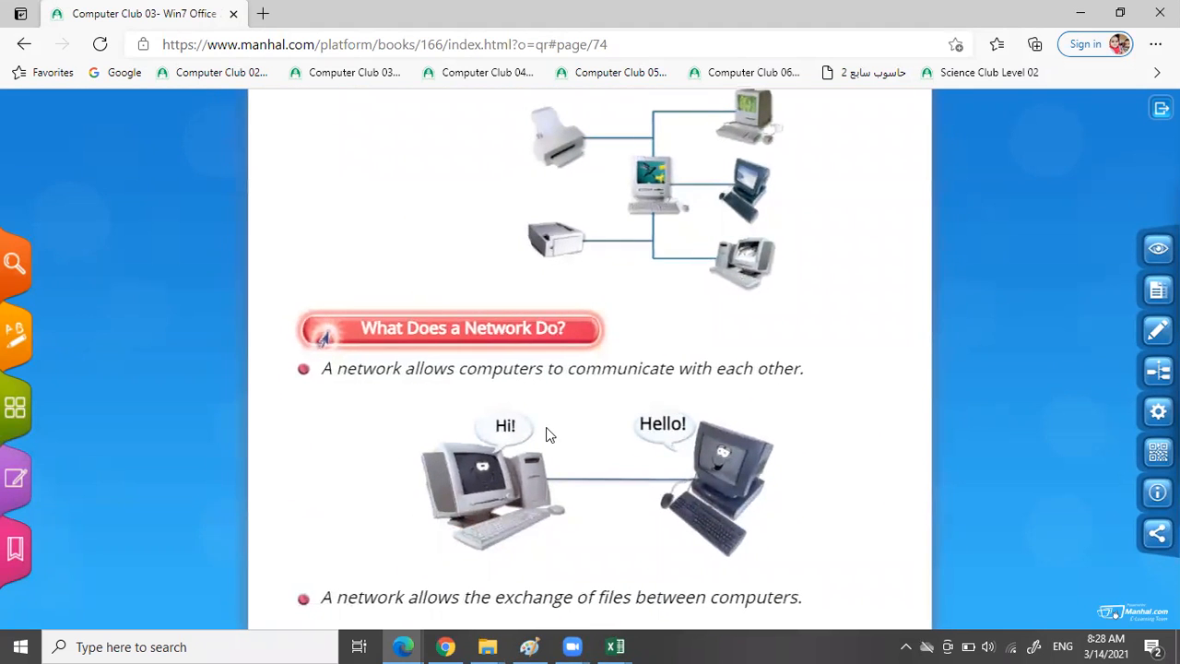
pyautogui.scroll(-3)
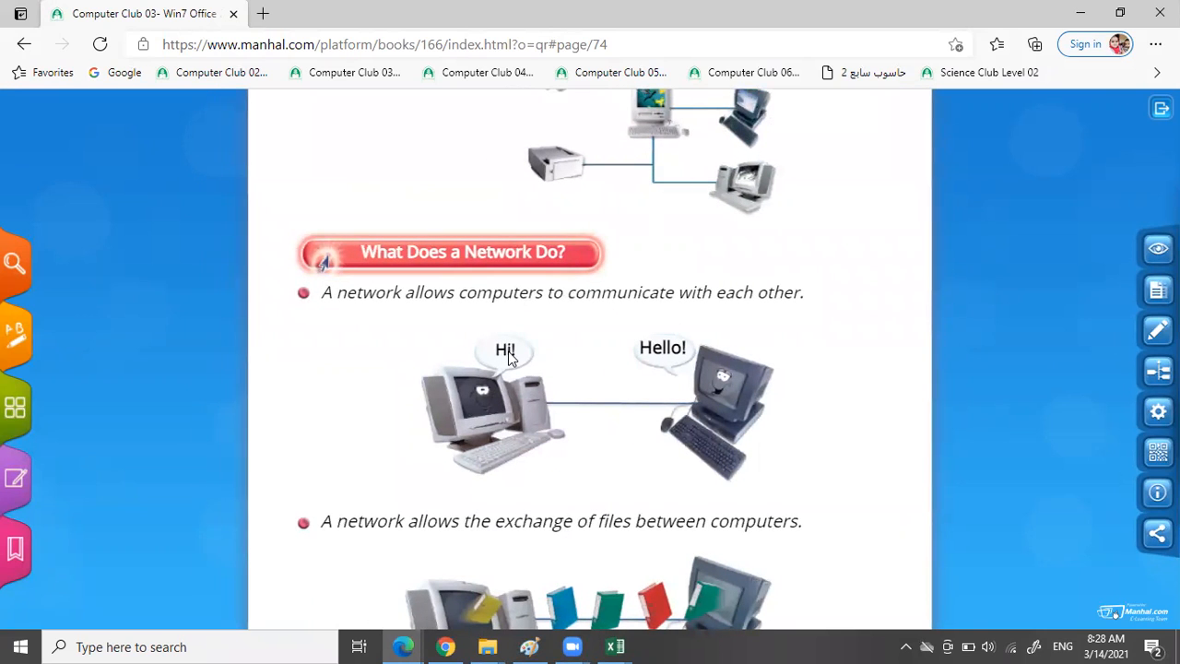
pyautogui.moveTo(520, 415)
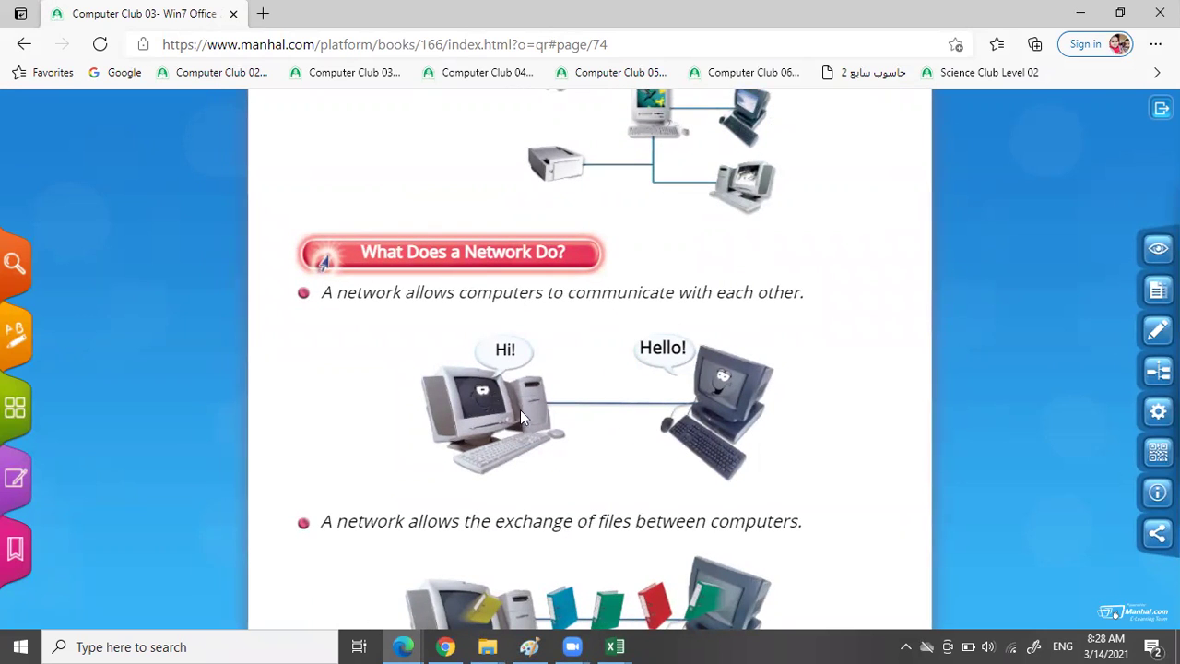
pyautogui.moveTo(723, 397)
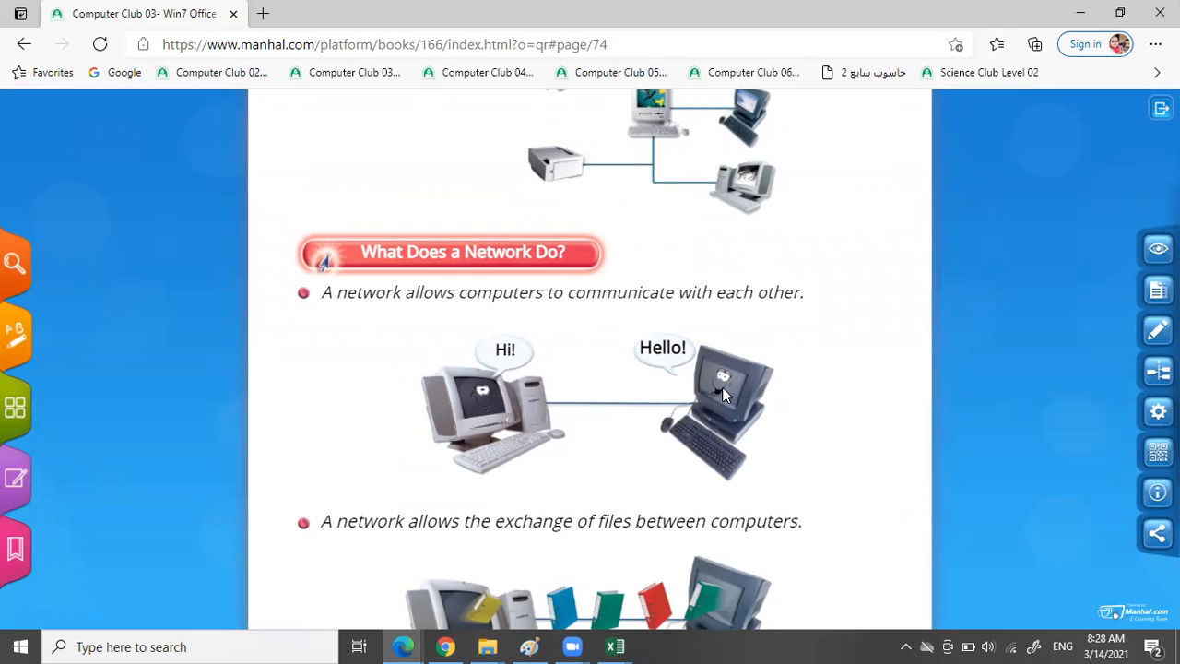
pyautogui.moveTo(870, 481)
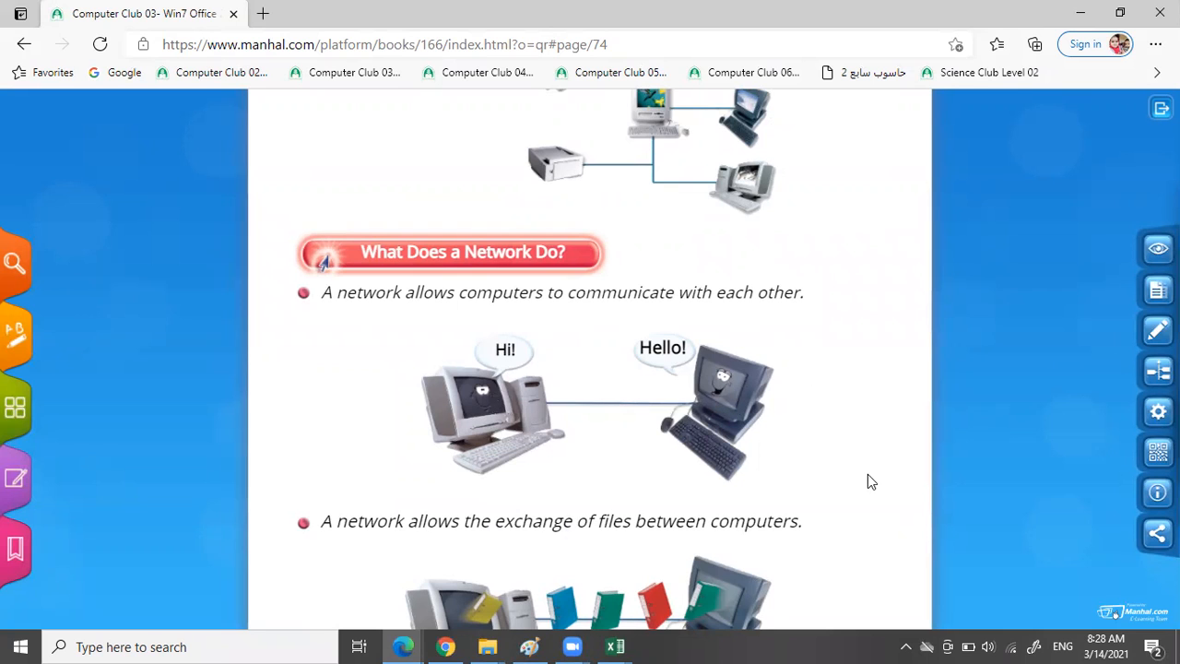
pyautogui.scroll(-3)
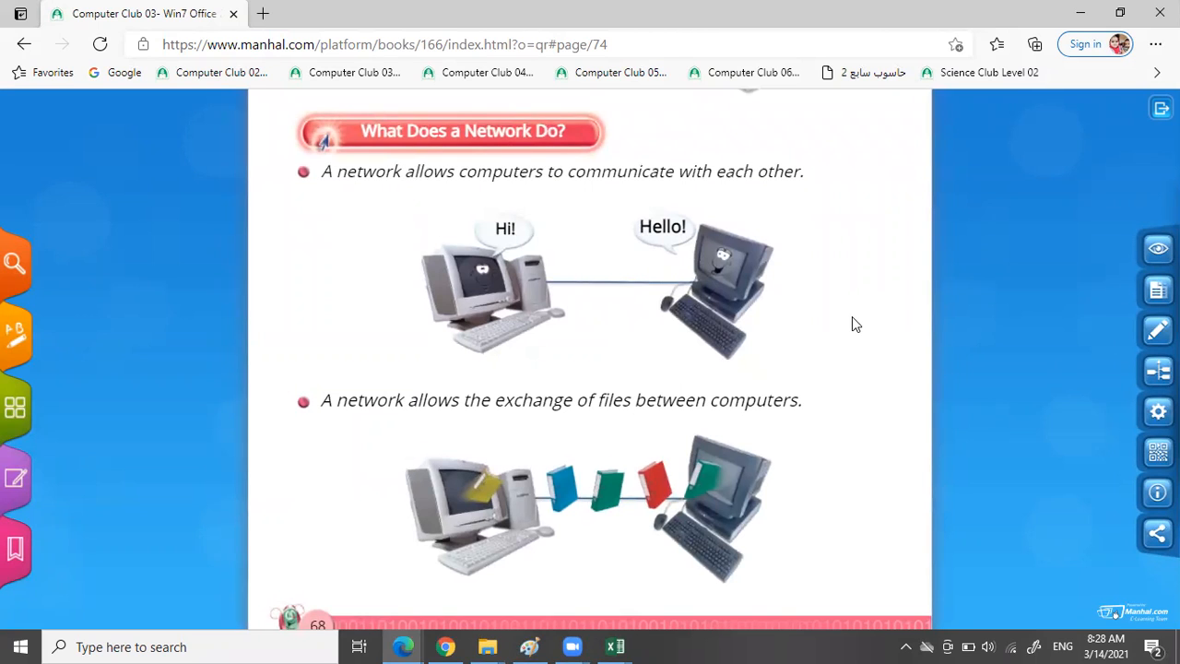
pyautogui.moveTo(754, 469)
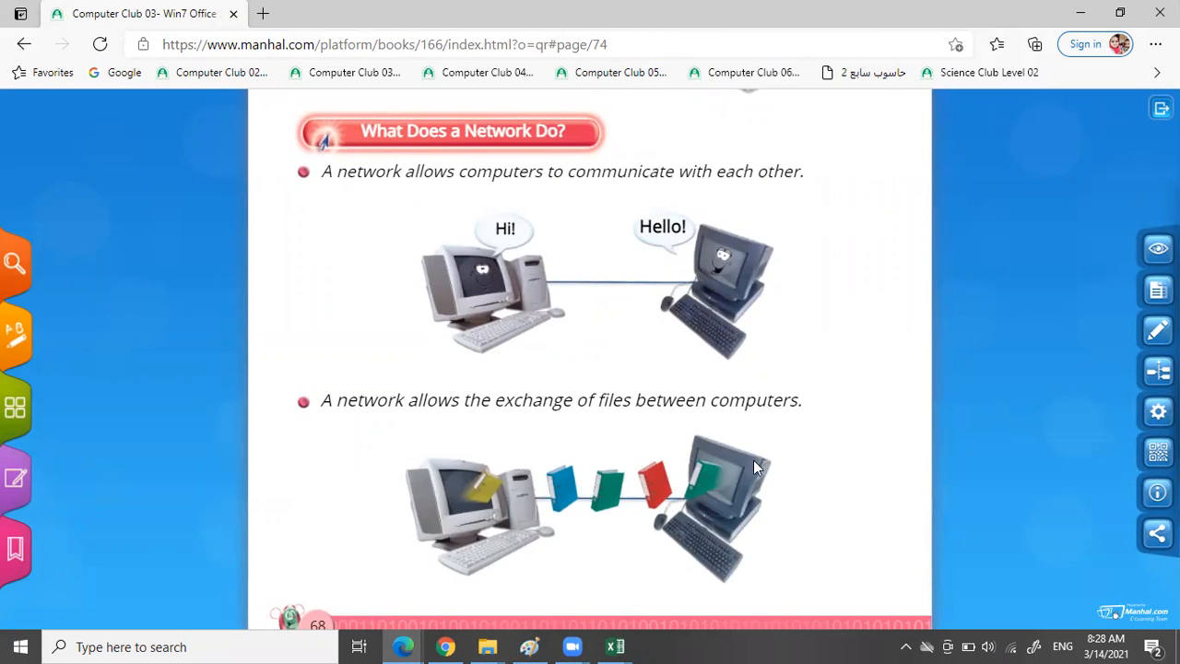
pyautogui.moveTo(754, 513)
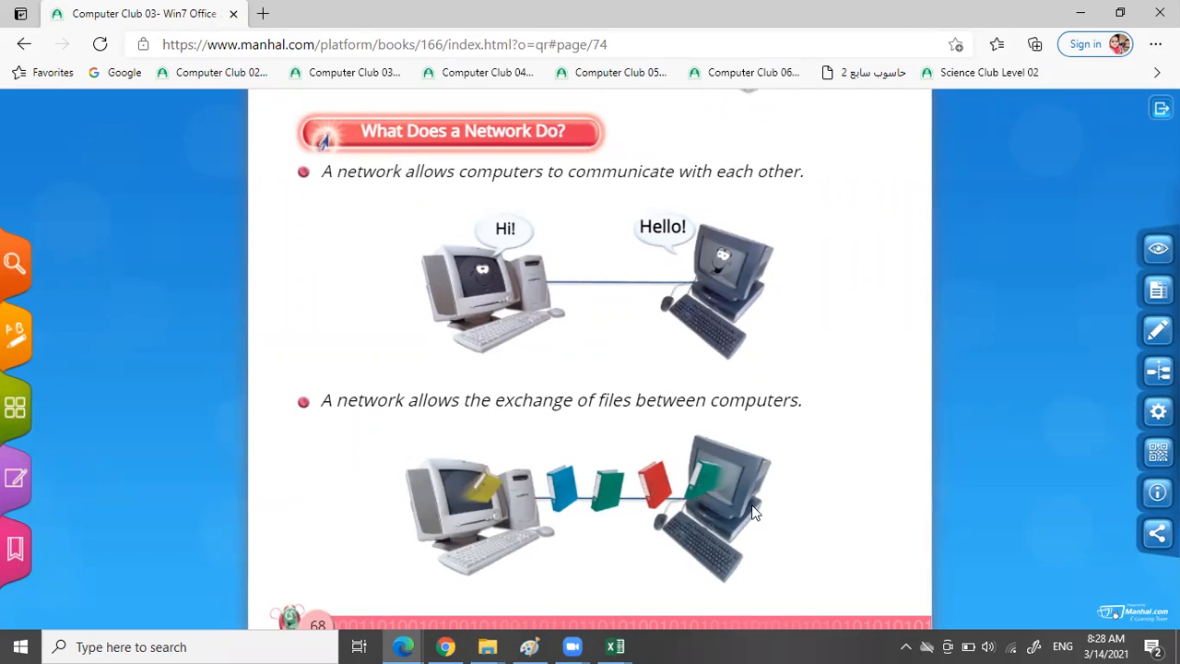
pyautogui.moveTo(671, 507)
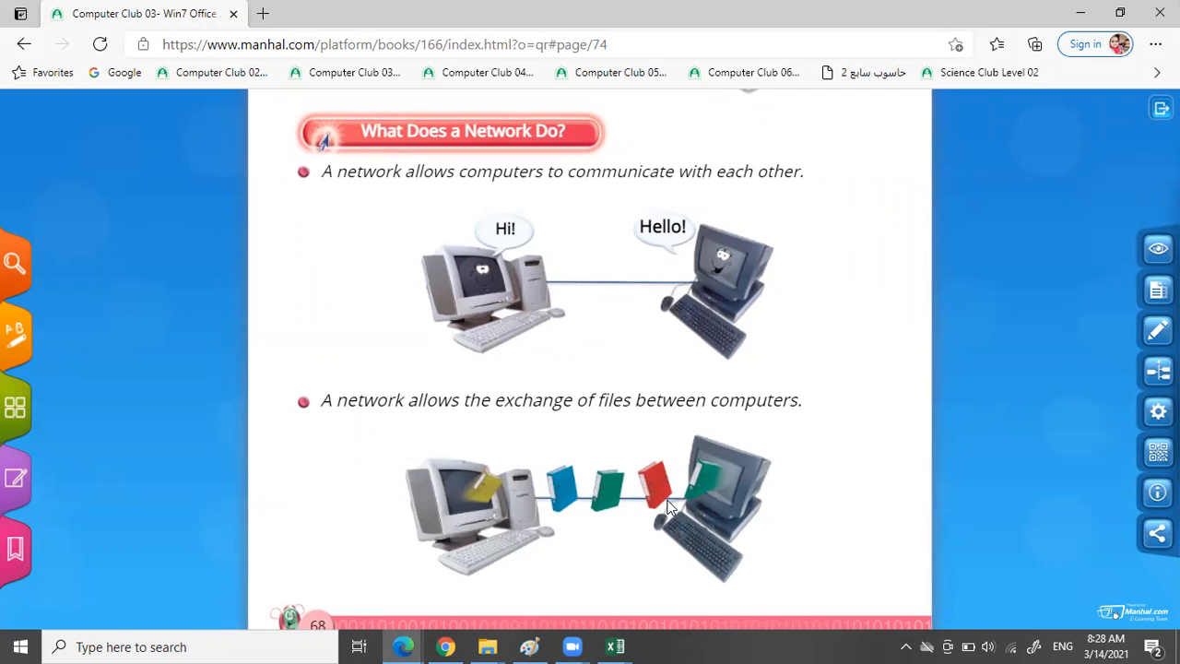
pyautogui.moveTo(1148, 253)
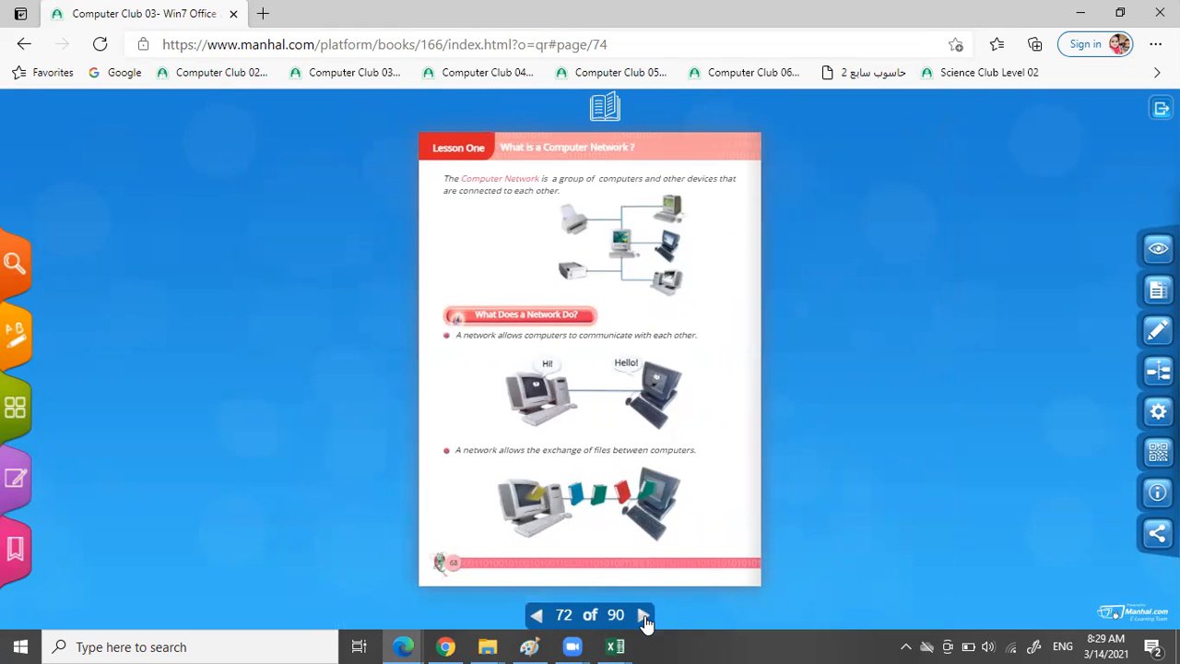
# Turn to the next page, zoom in and scroll to the printers and CD drives sharing diagram
pyautogui.click(645, 616)
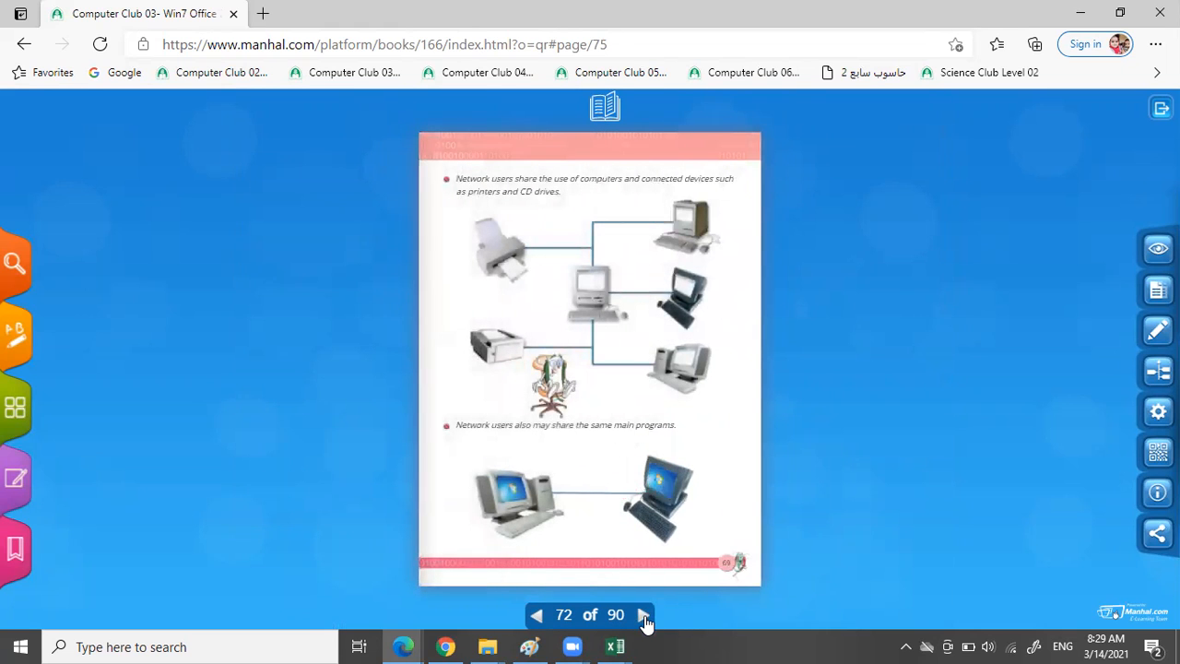
pyautogui.click(643, 616)
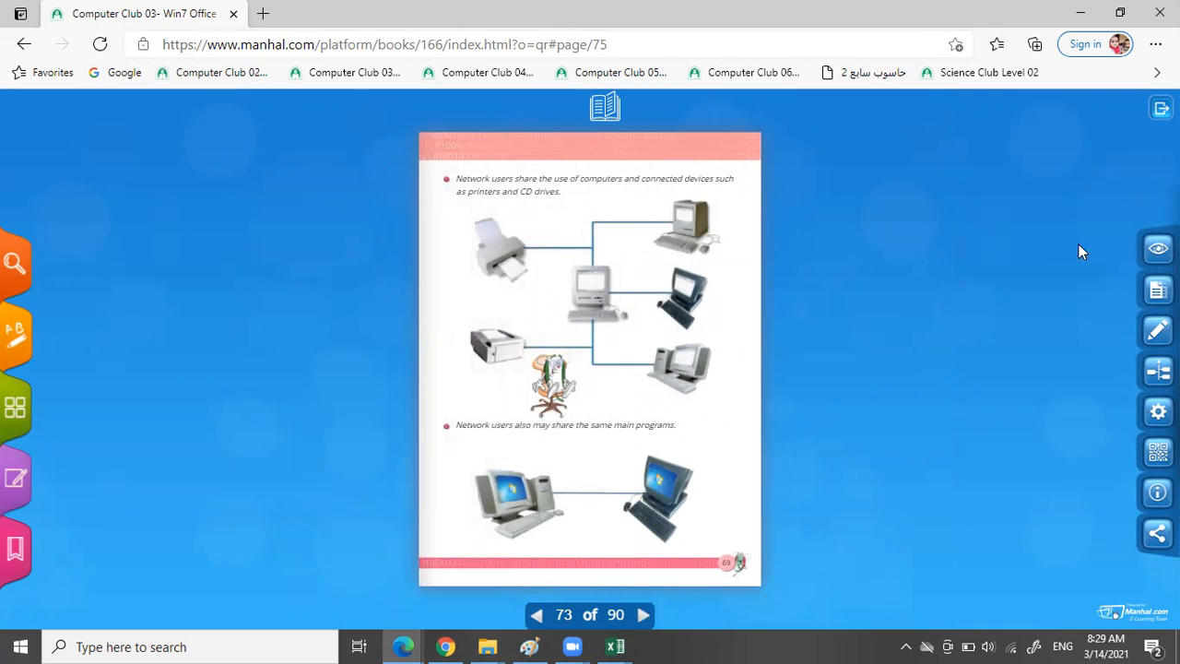
pyautogui.click(1158, 248)
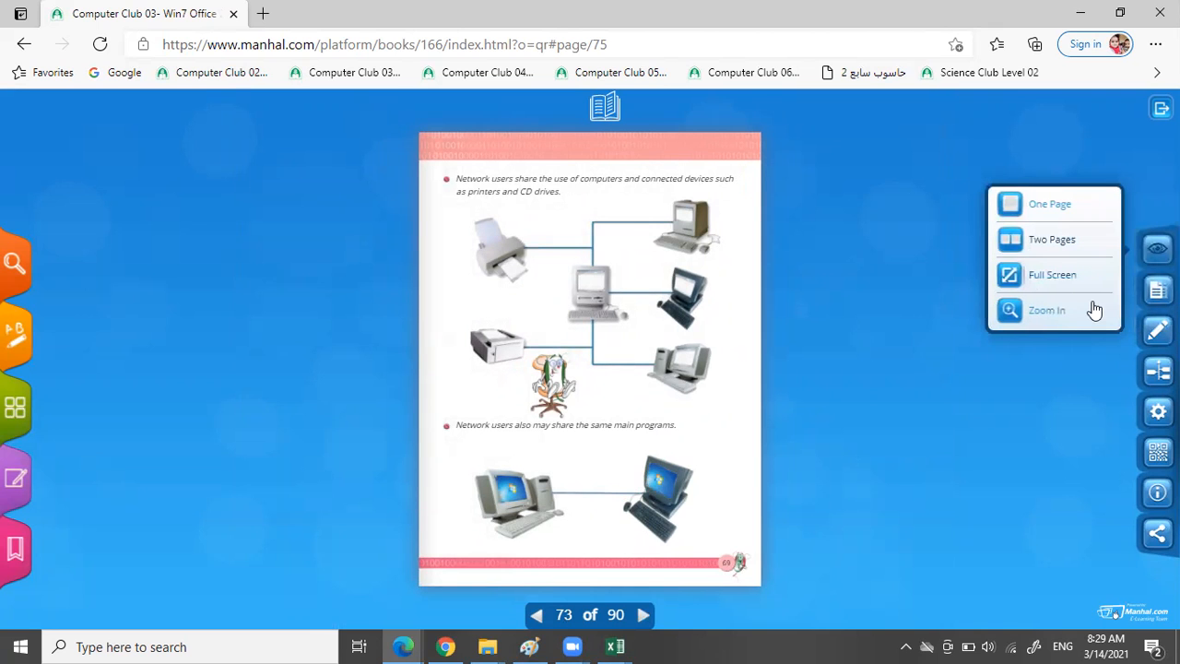
pyautogui.click(1047, 310)
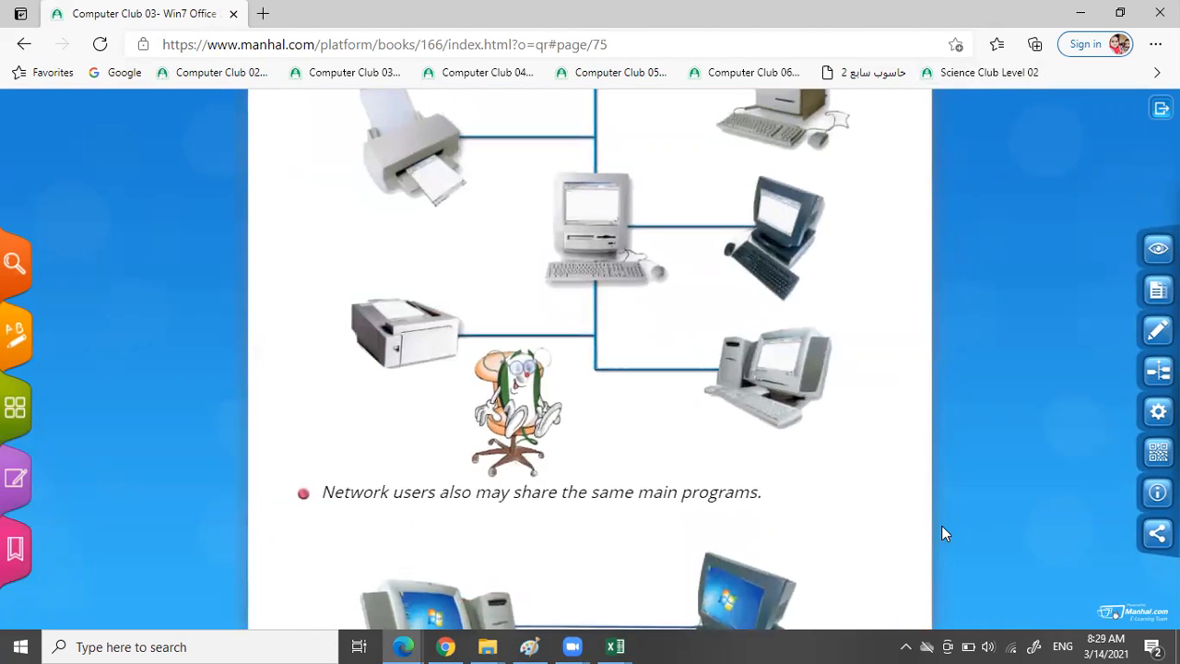
pyautogui.scroll(3)
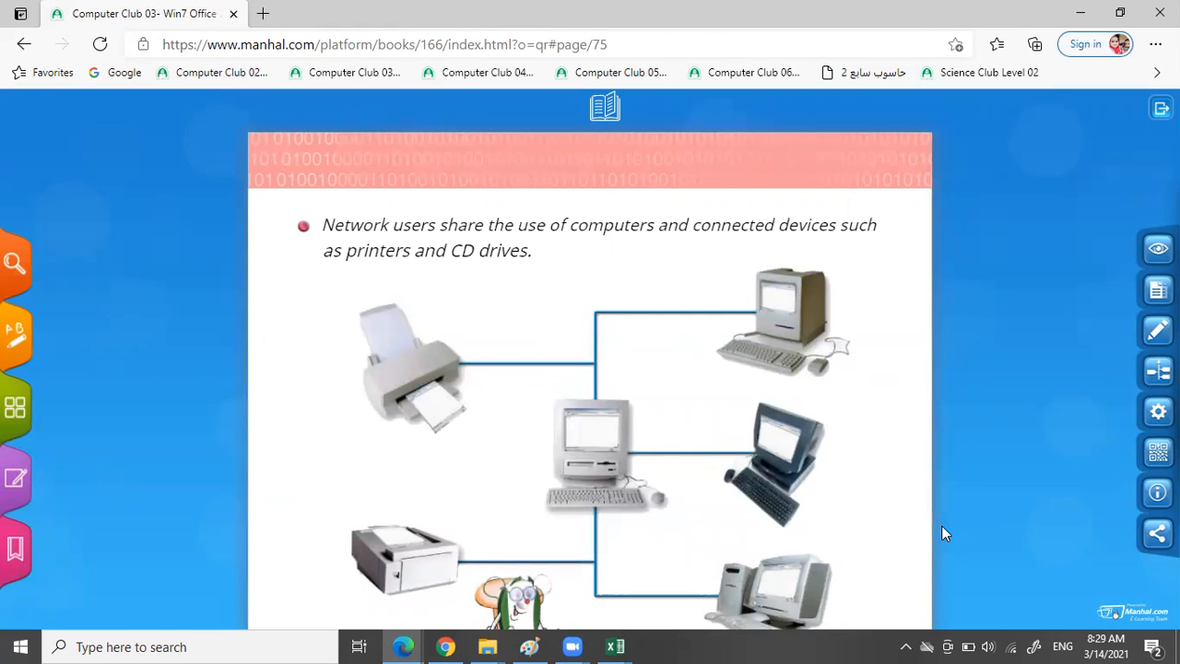
pyautogui.moveTo(924, 448)
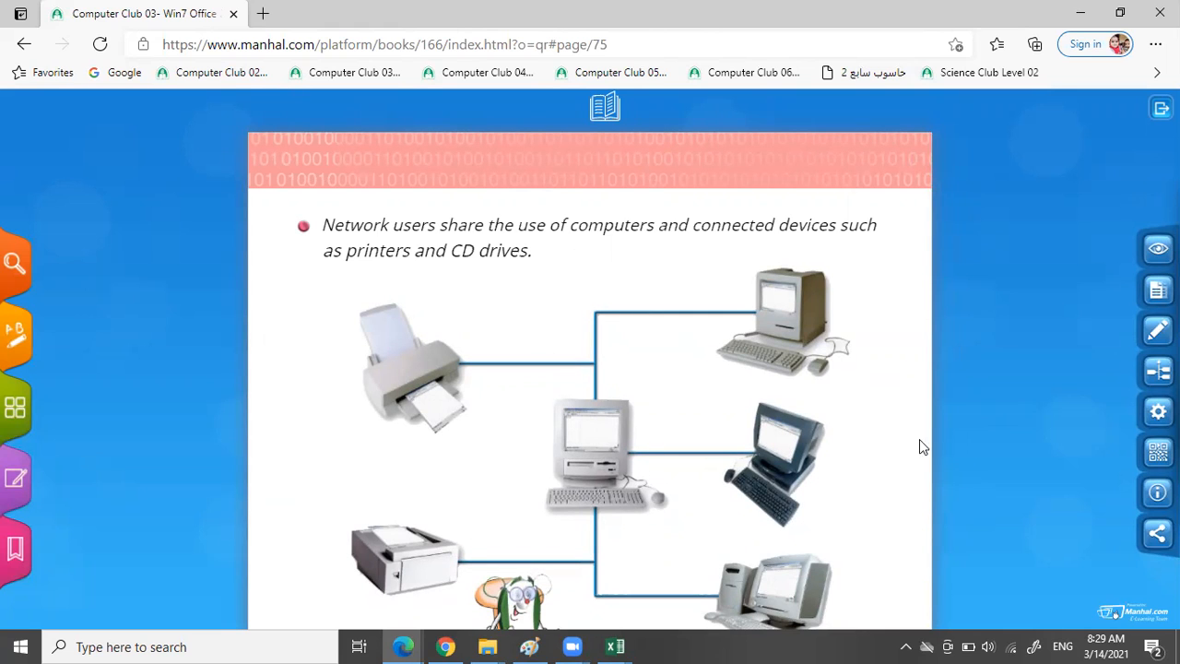
pyautogui.scroll(-3)
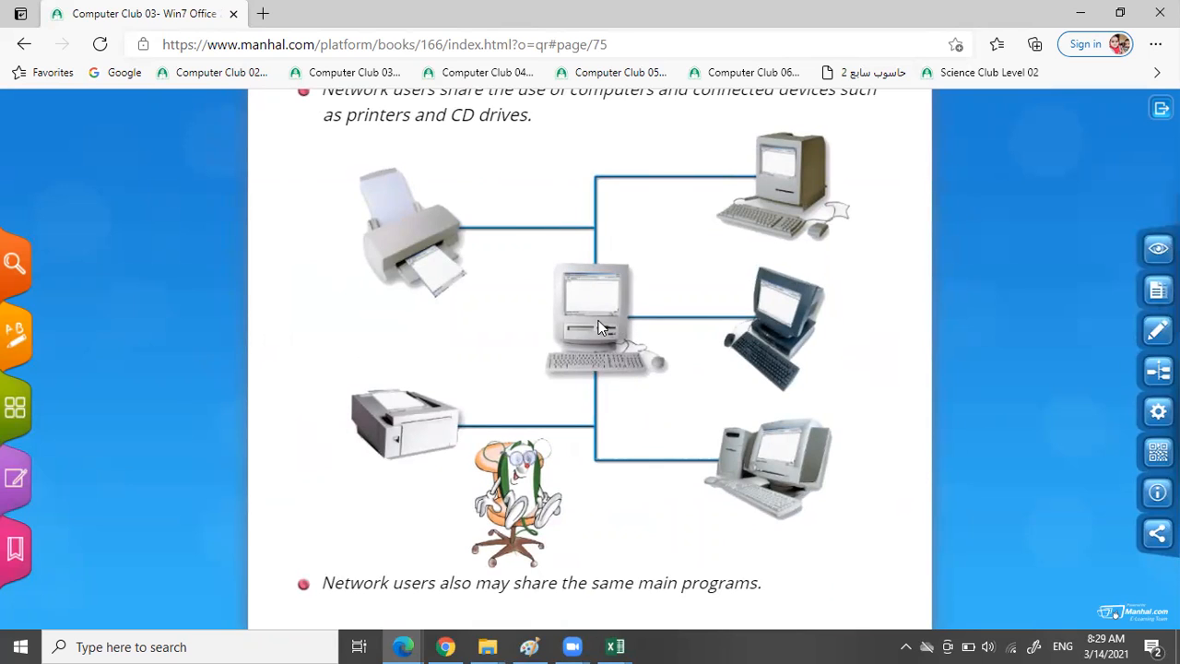
pyautogui.moveTo(597, 330)
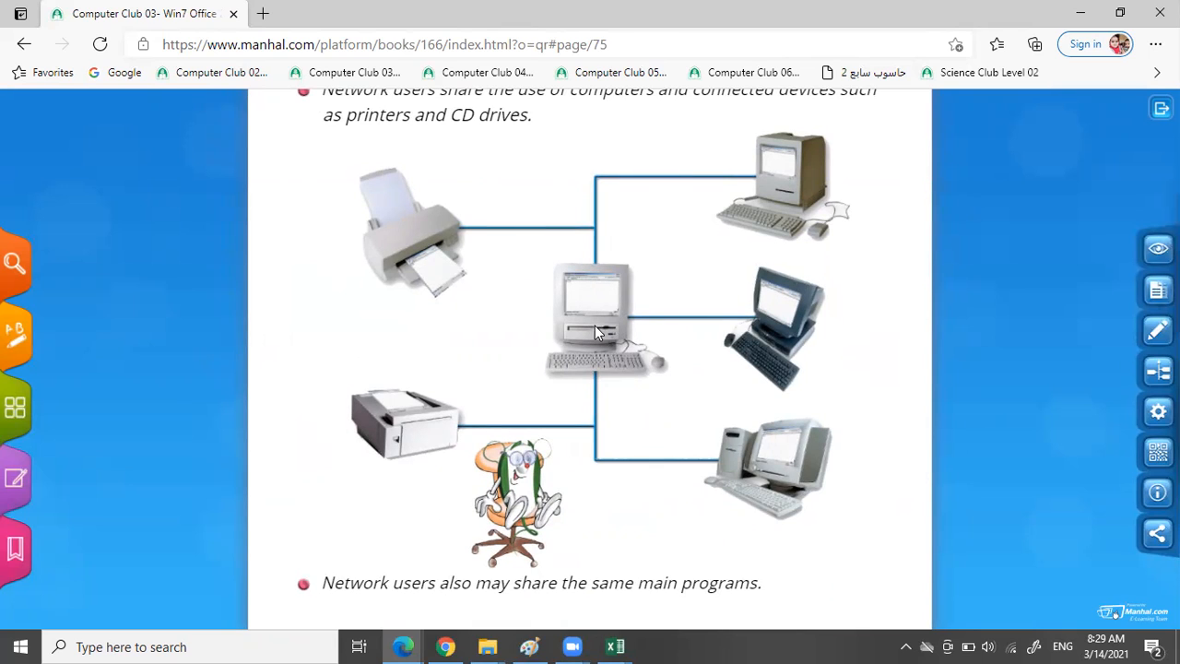
pyautogui.moveTo(427, 280)
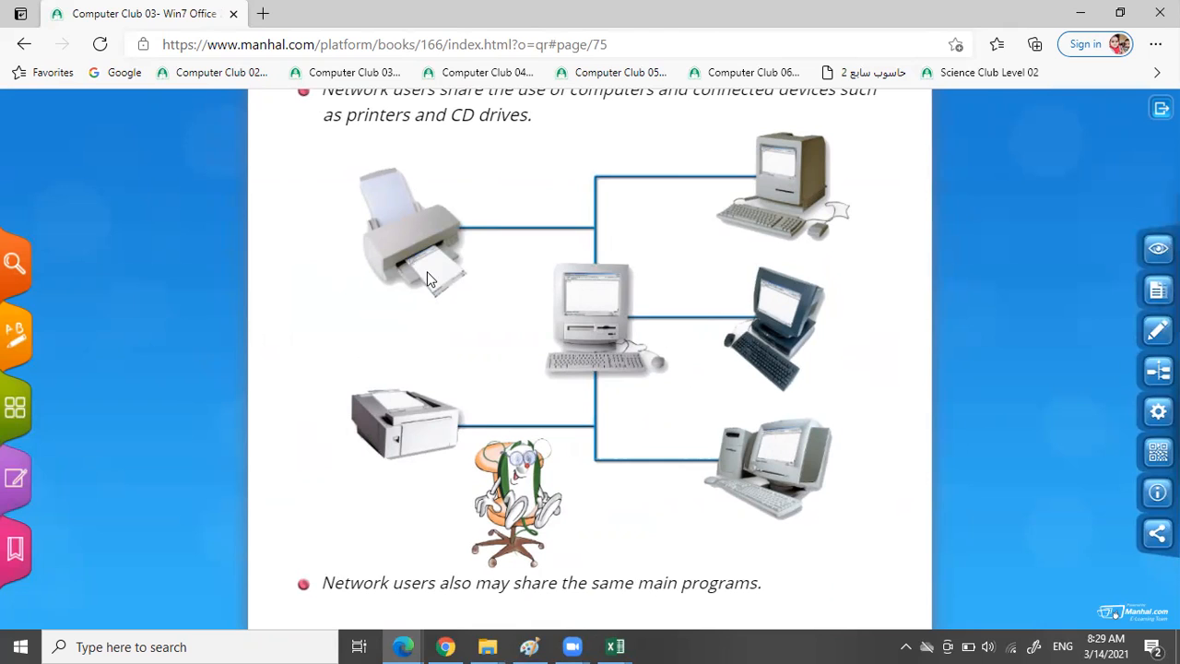
pyautogui.moveTo(436, 409)
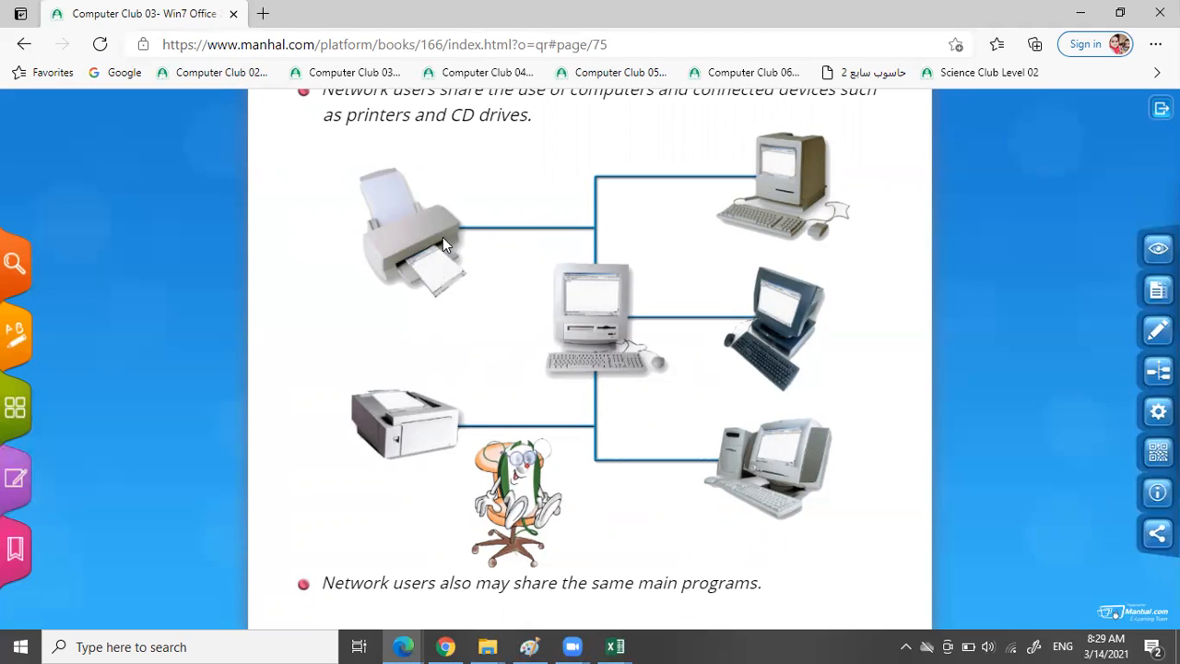
pyautogui.moveTo(996, 513)
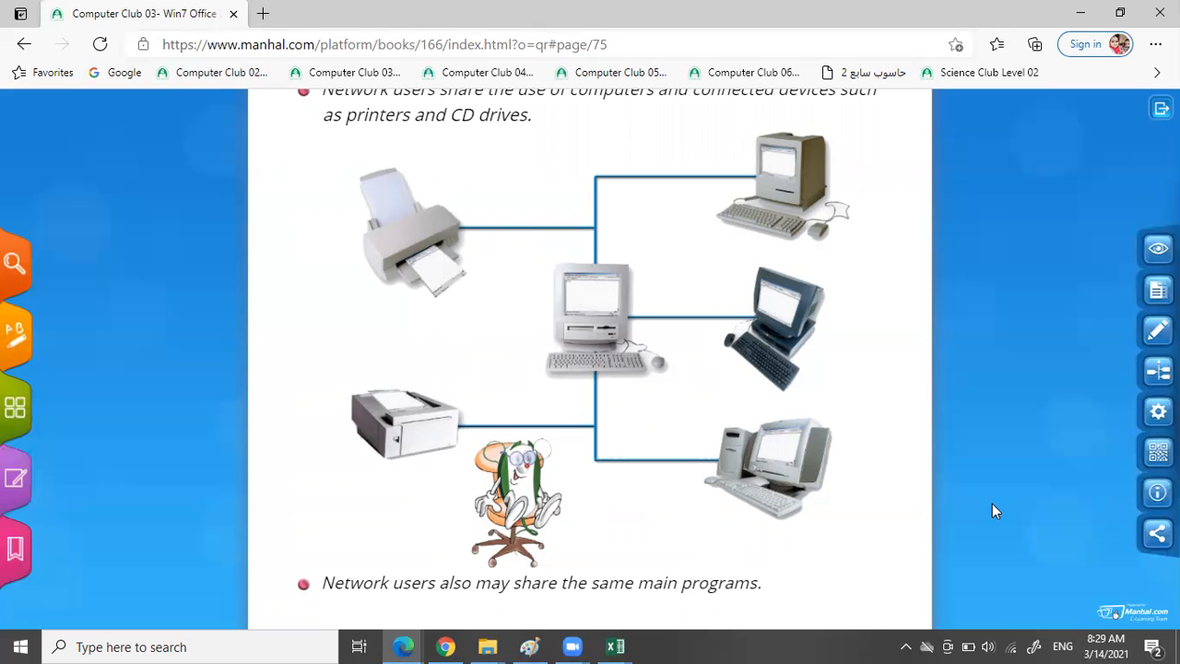
# Read the shared-programs example, zoom back out and turn to page 74 on exchanging information
pyautogui.scroll(-3)
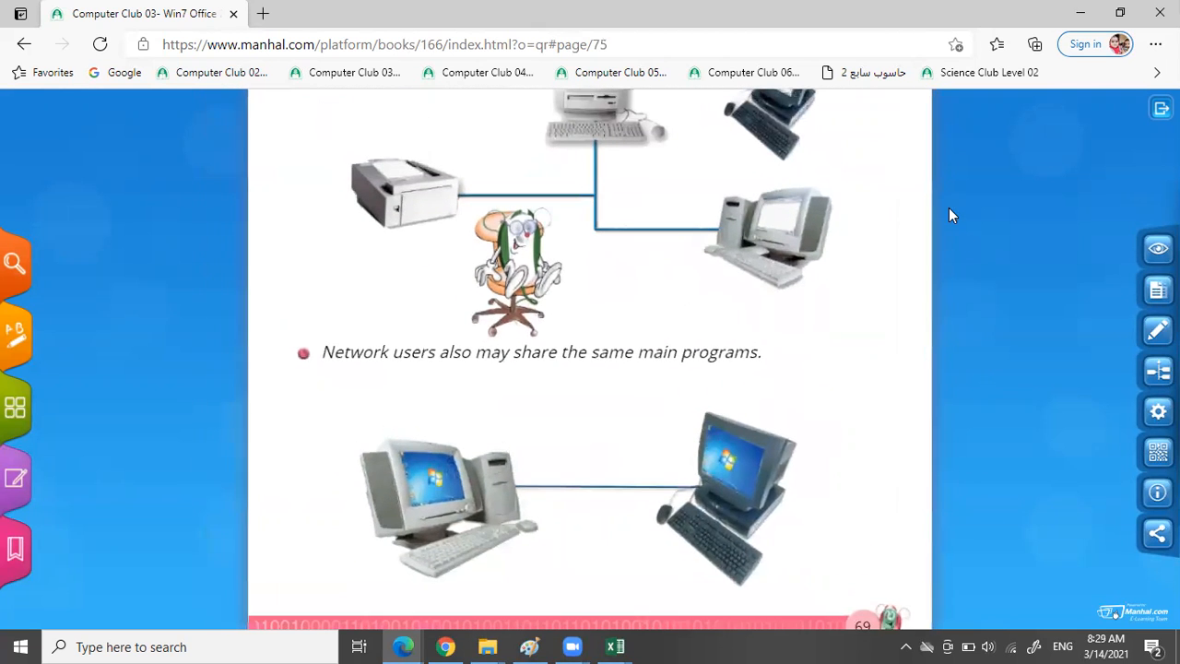
pyautogui.moveTo(671, 387)
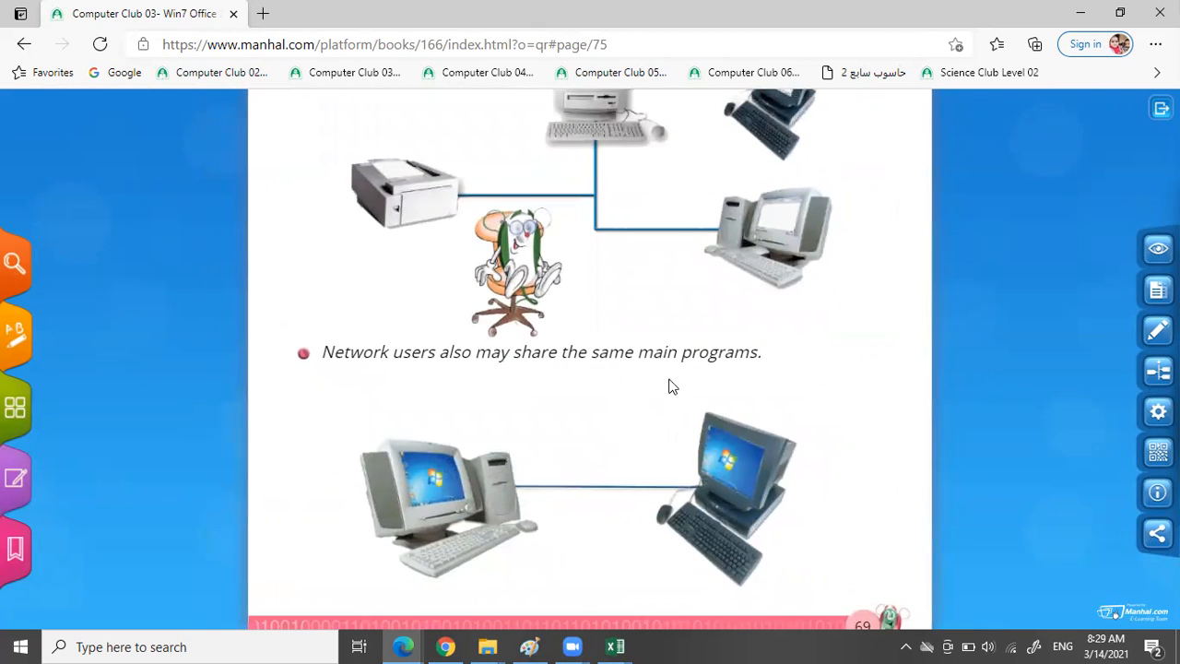
pyautogui.moveTo(736, 484)
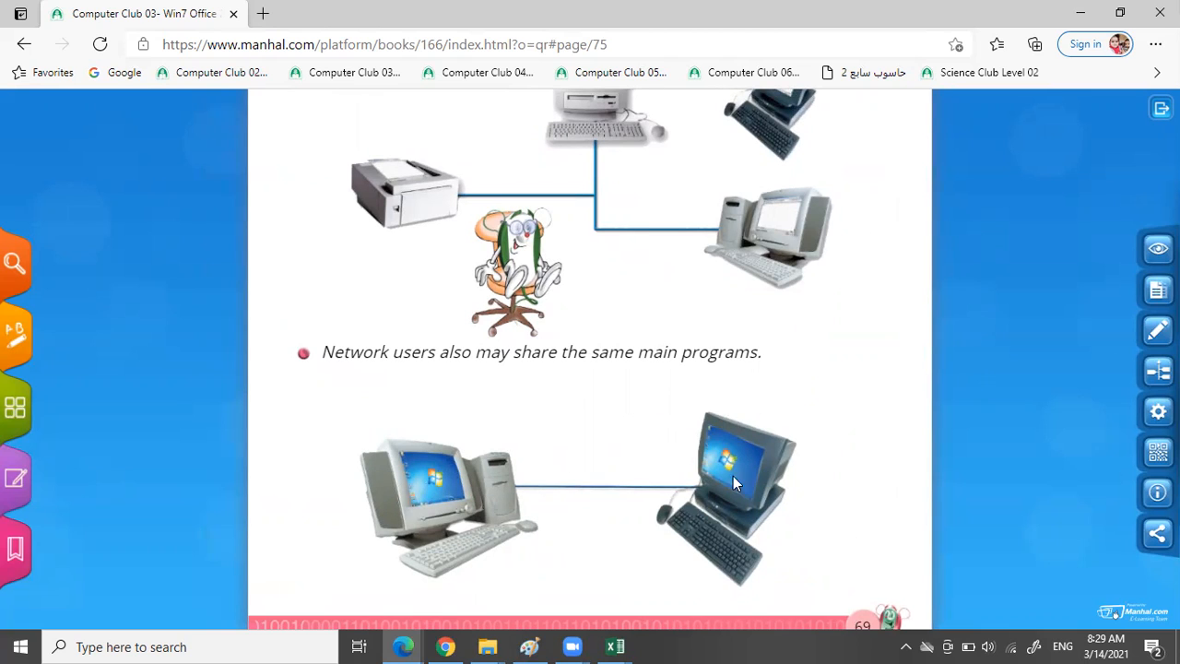
pyautogui.moveTo(452, 497)
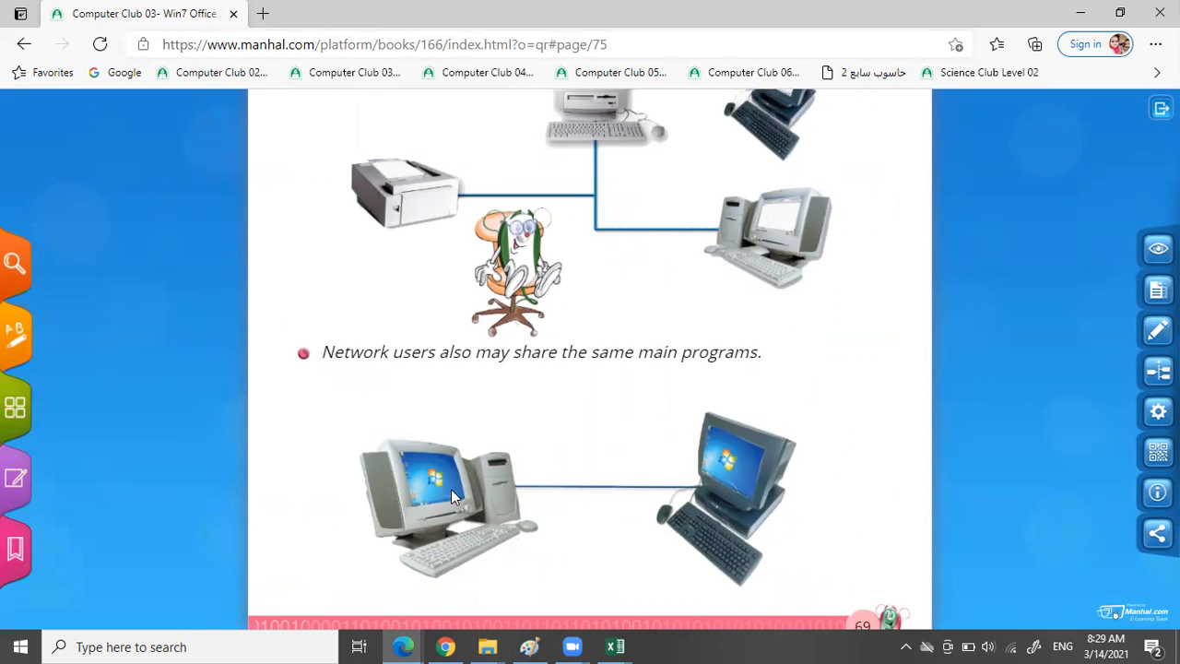
pyautogui.moveTo(415, 513)
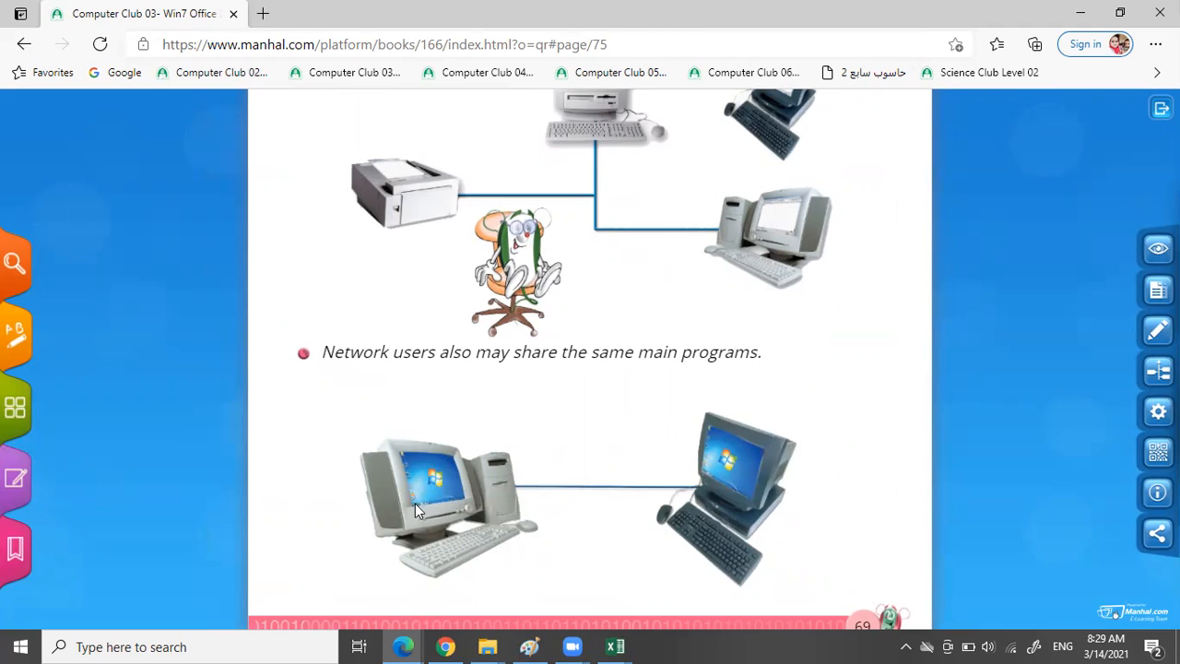
pyautogui.moveTo(568, 509)
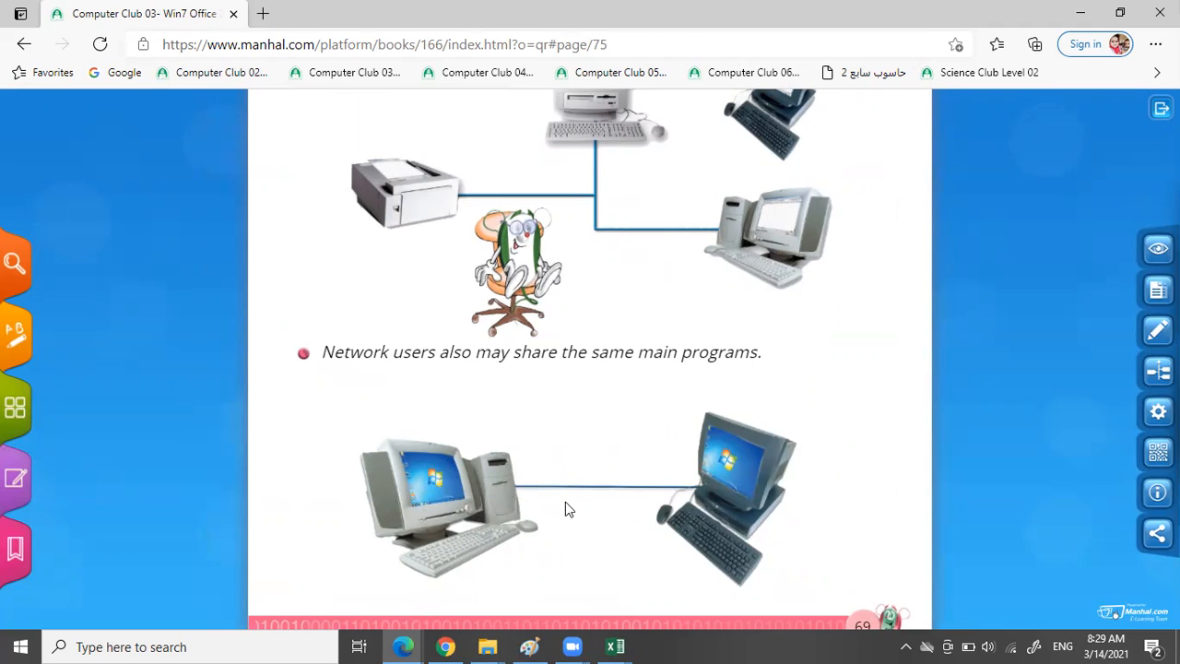
pyautogui.moveTo(1107, 378)
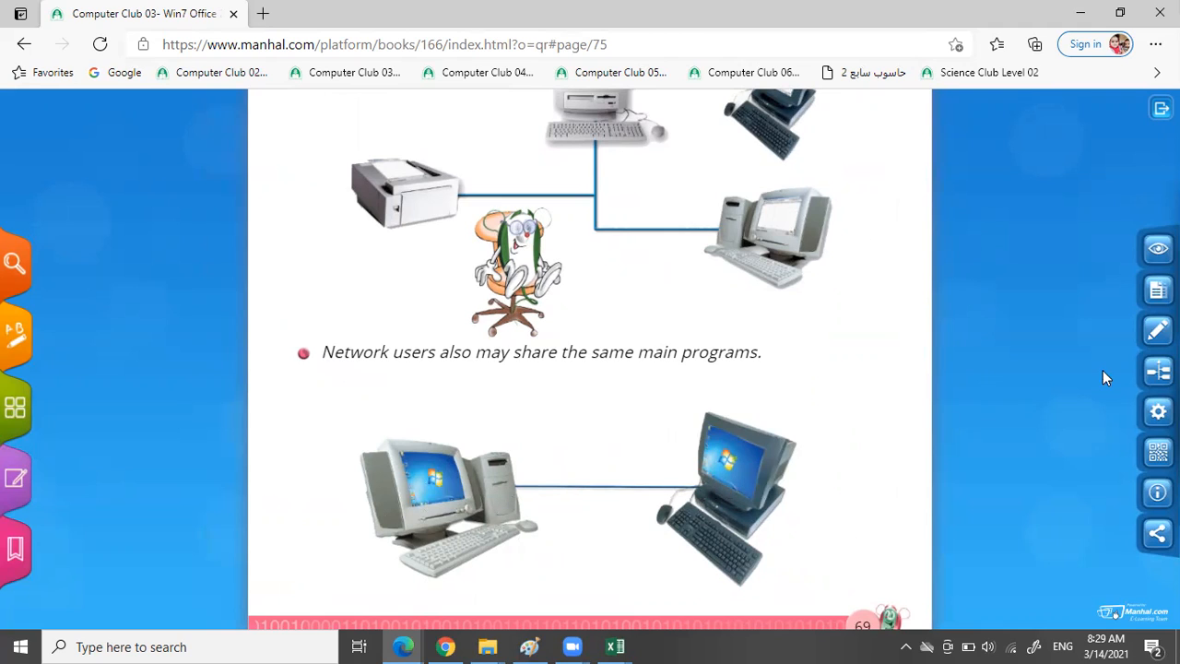
pyautogui.click(1158, 247)
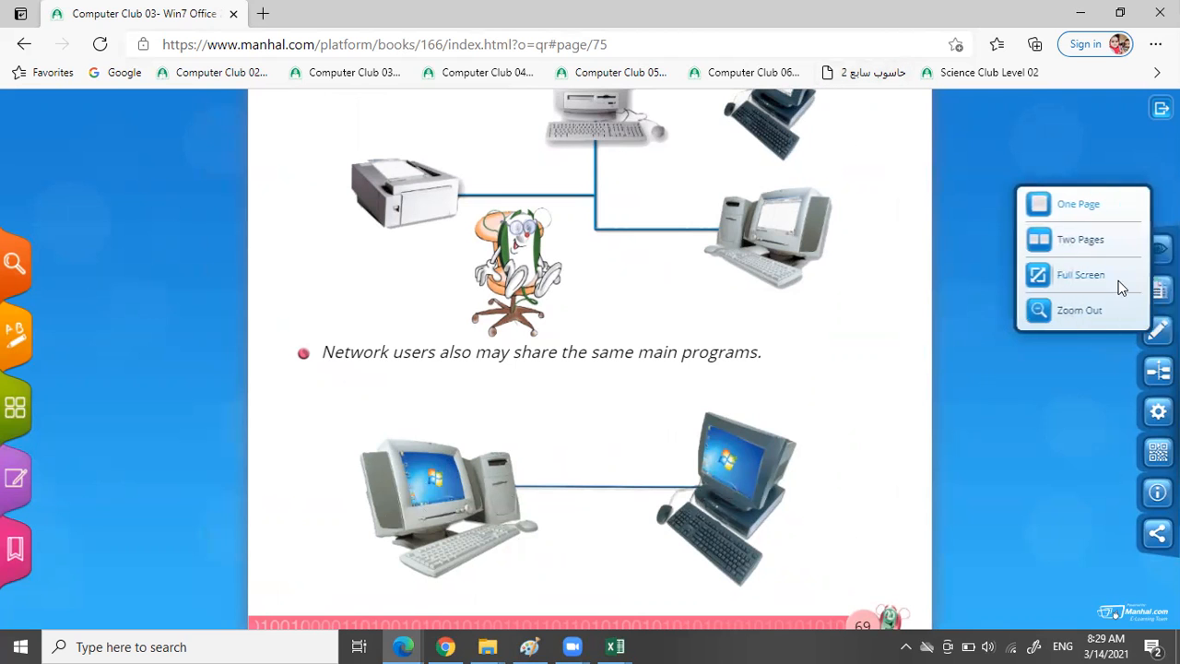
pyautogui.click(1077, 203)
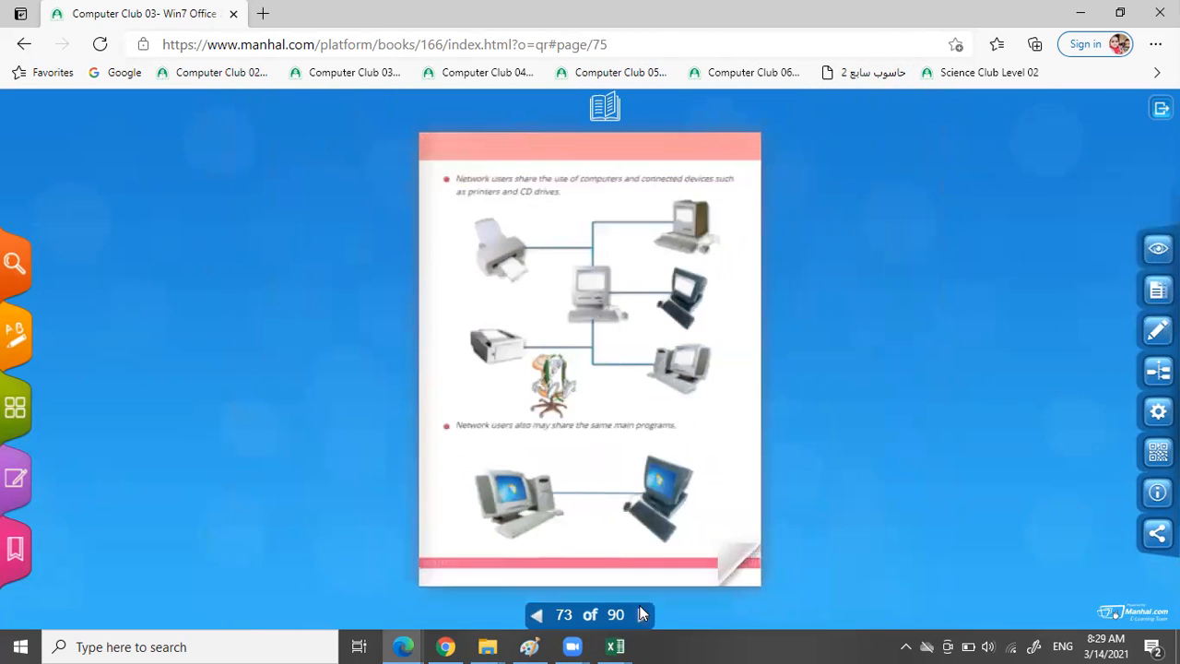
pyautogui.click(642, 616)
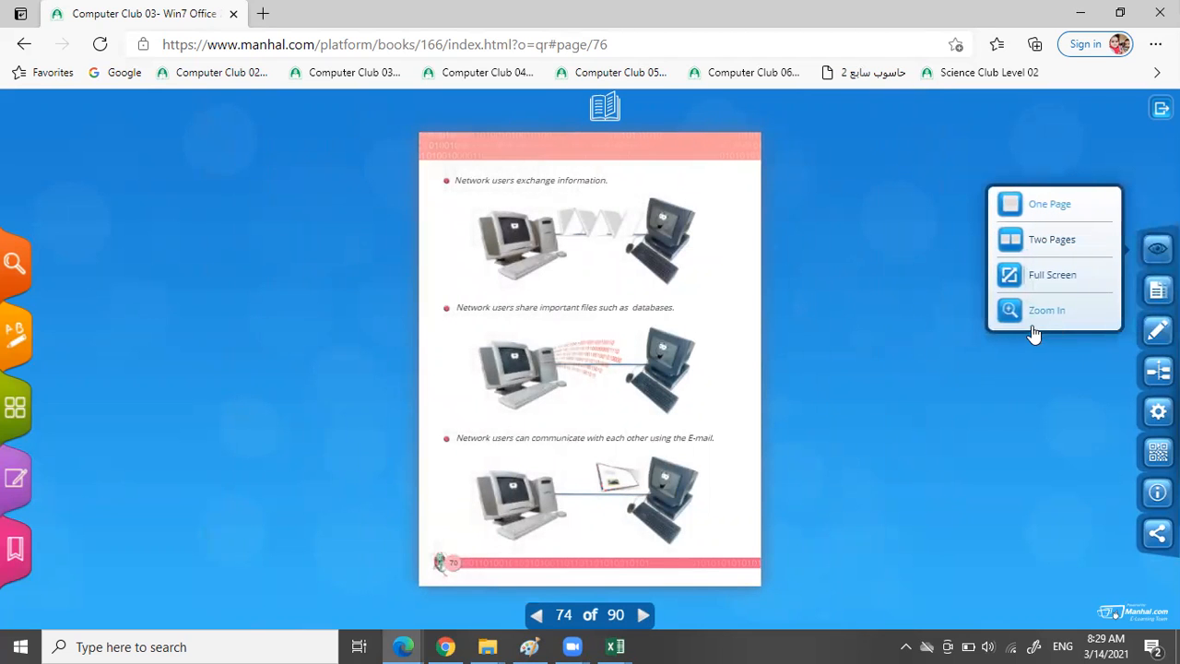
pyautogui.click(1047, 310)
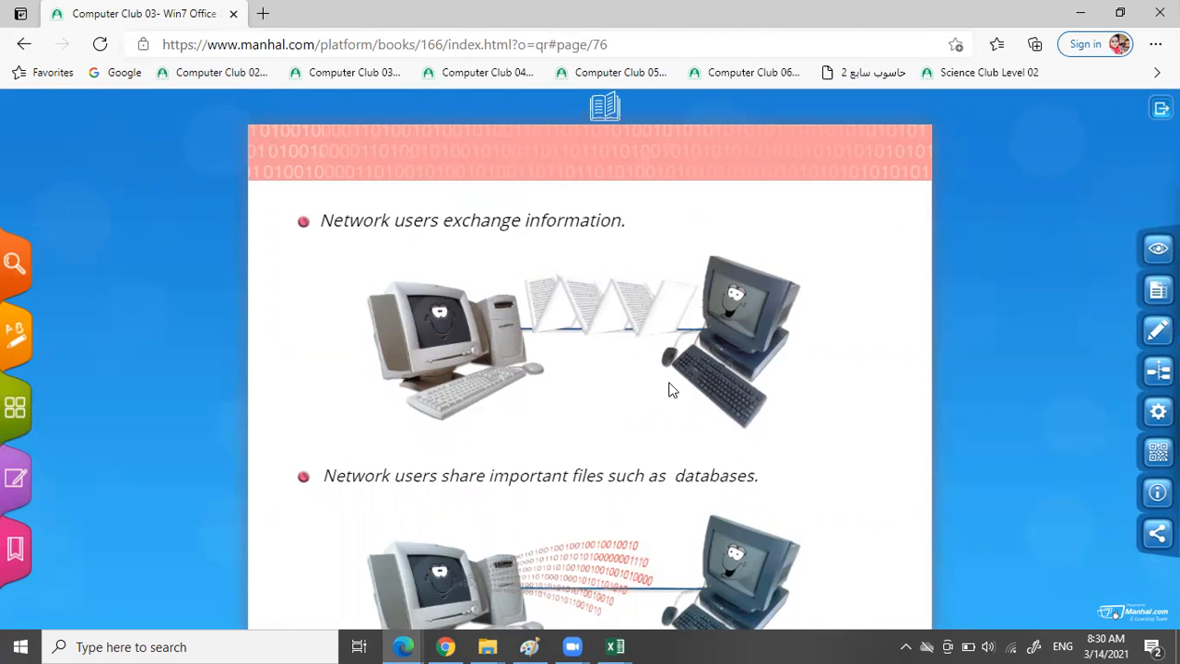
pyautogui.scroll(-3)
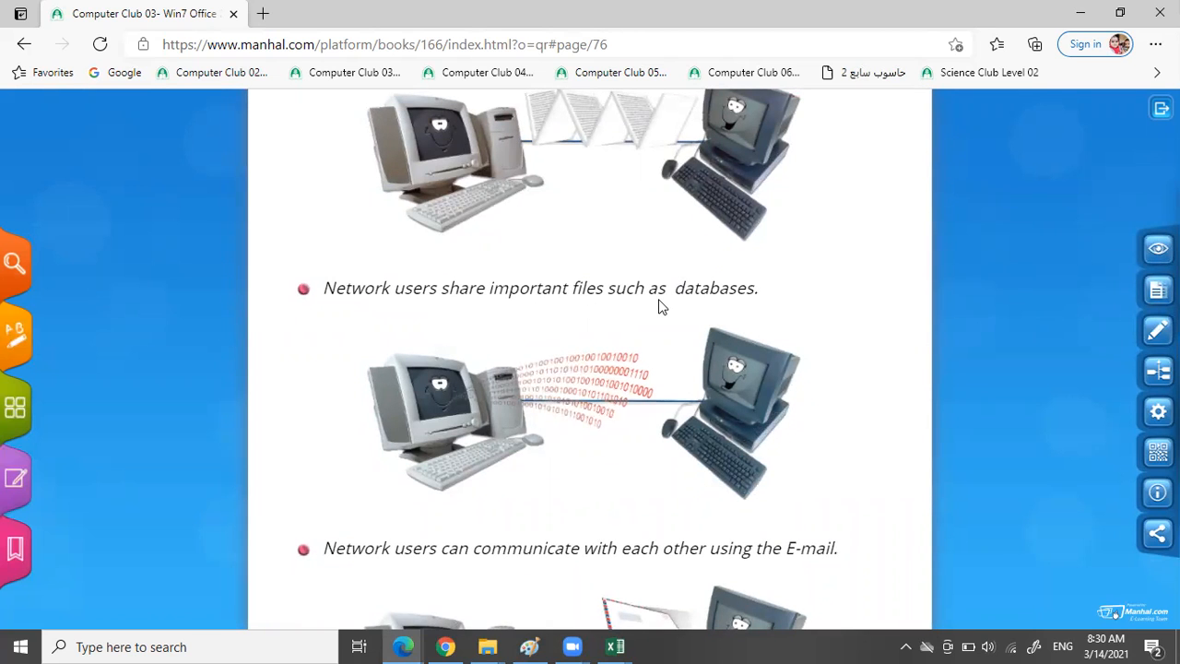
pyautogui.moveTo(598, 385)
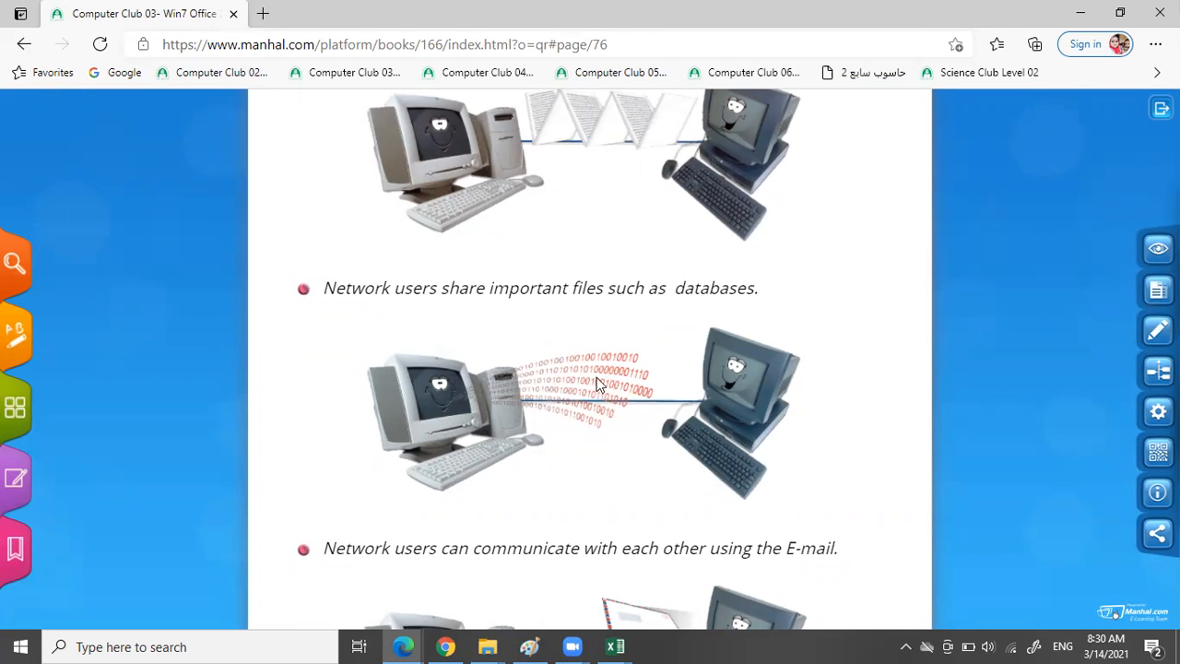
pyautogui.moveTo(919, 402)
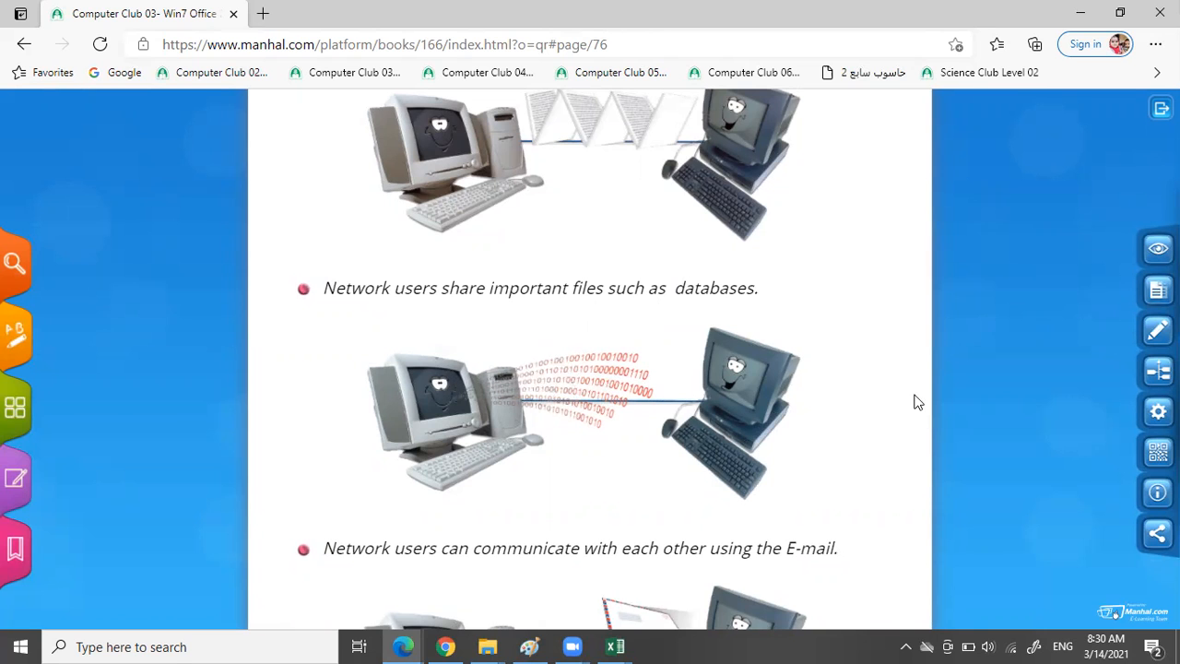
pyautogui.scroll(-3)
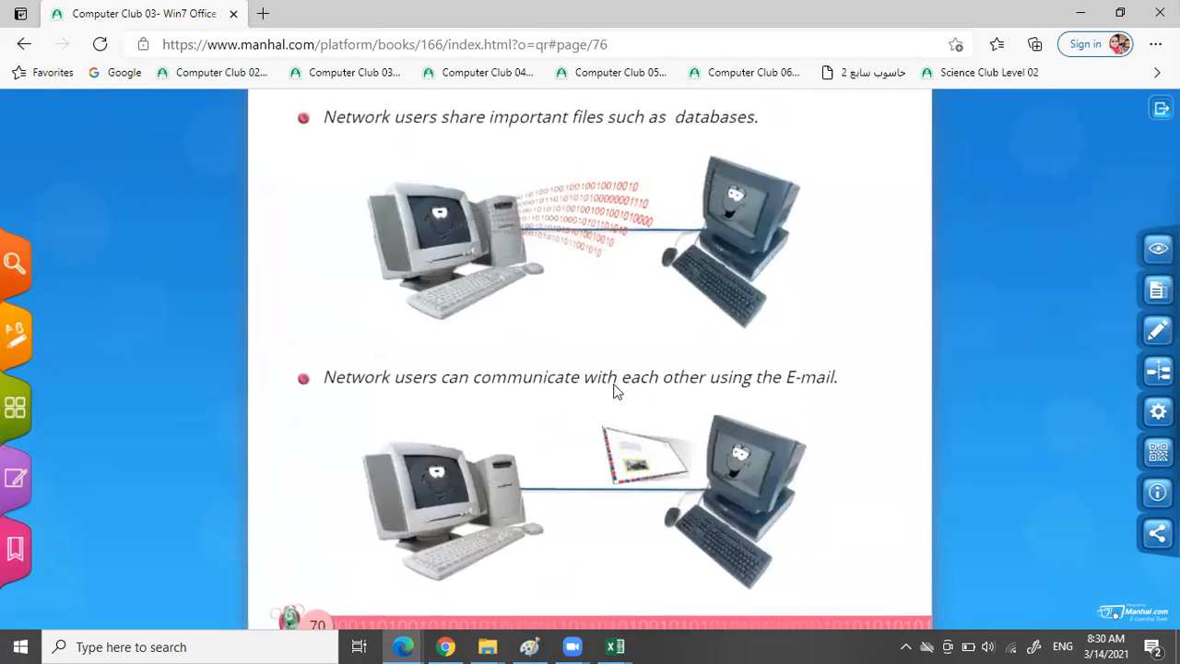
pyautogui.moveTo(771, 408)
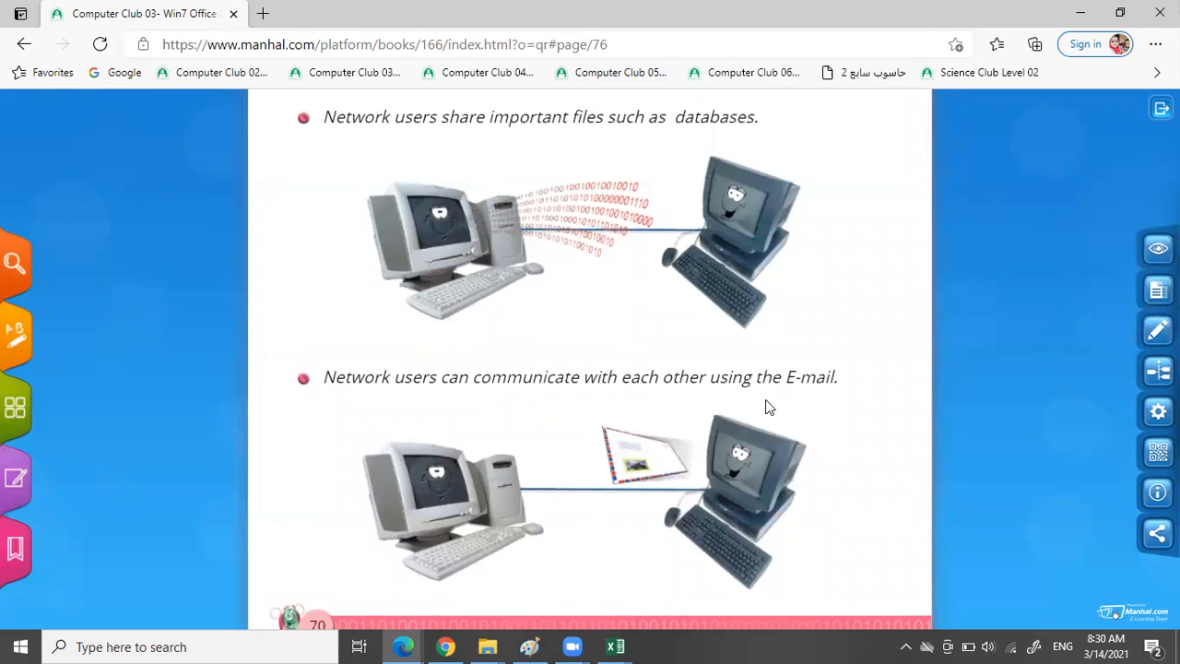
pyautogui.moveTo(439, 502)
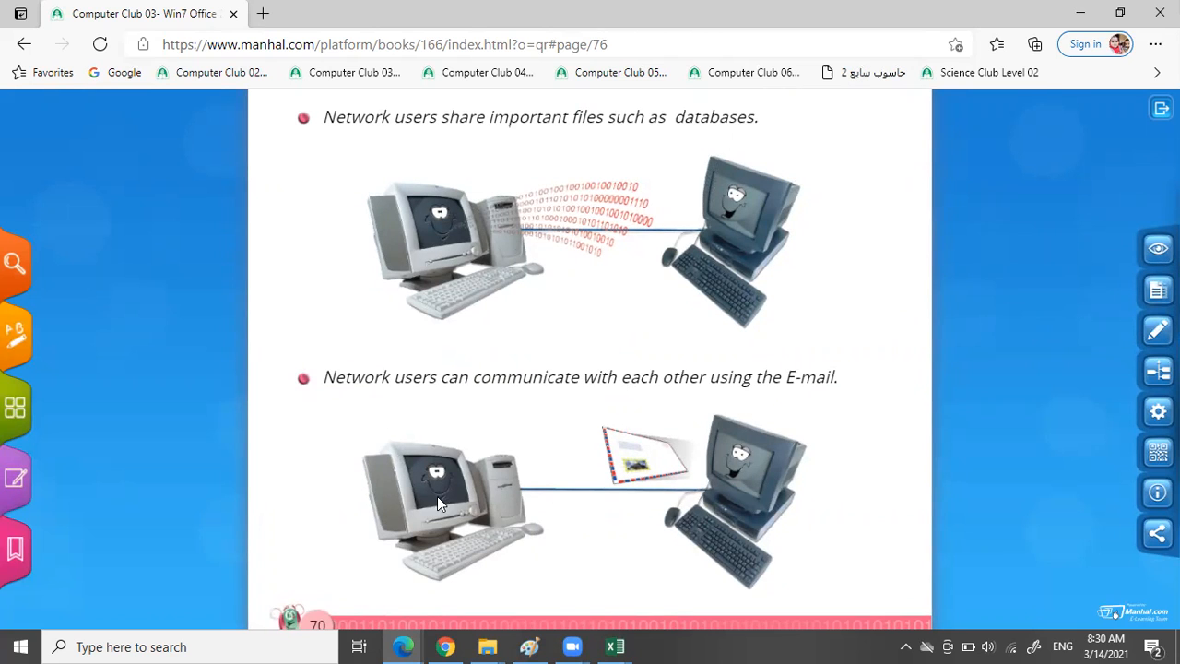
pyautogui.moveTo(963, 321)
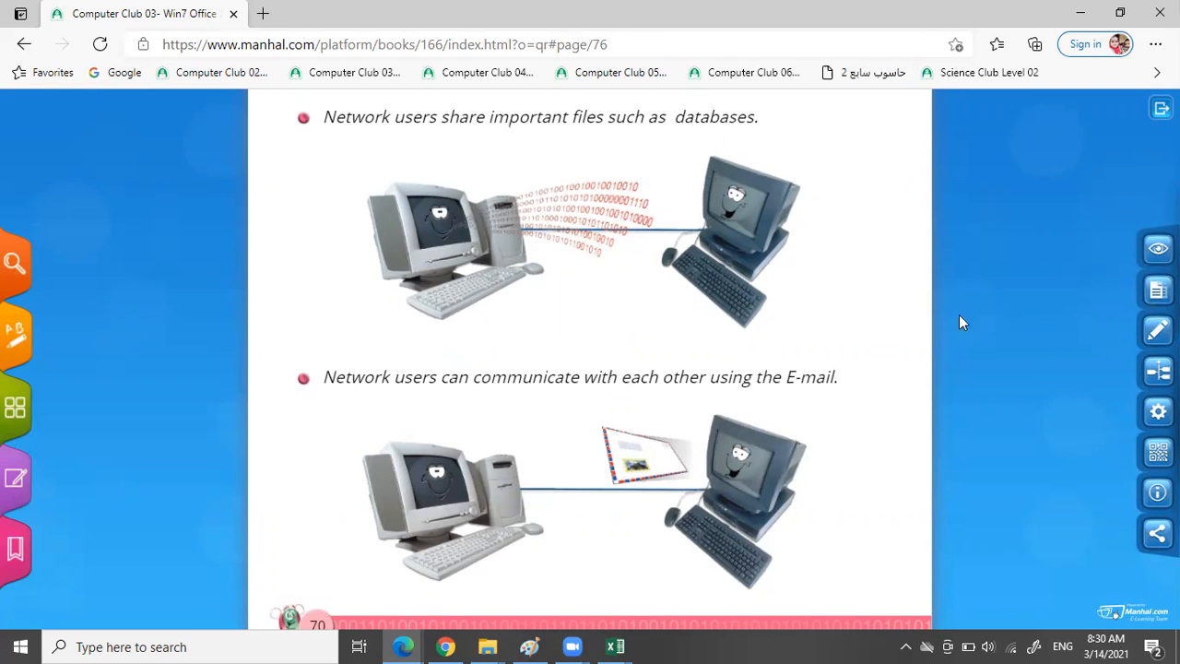
pyautogui.click(1159, 247)
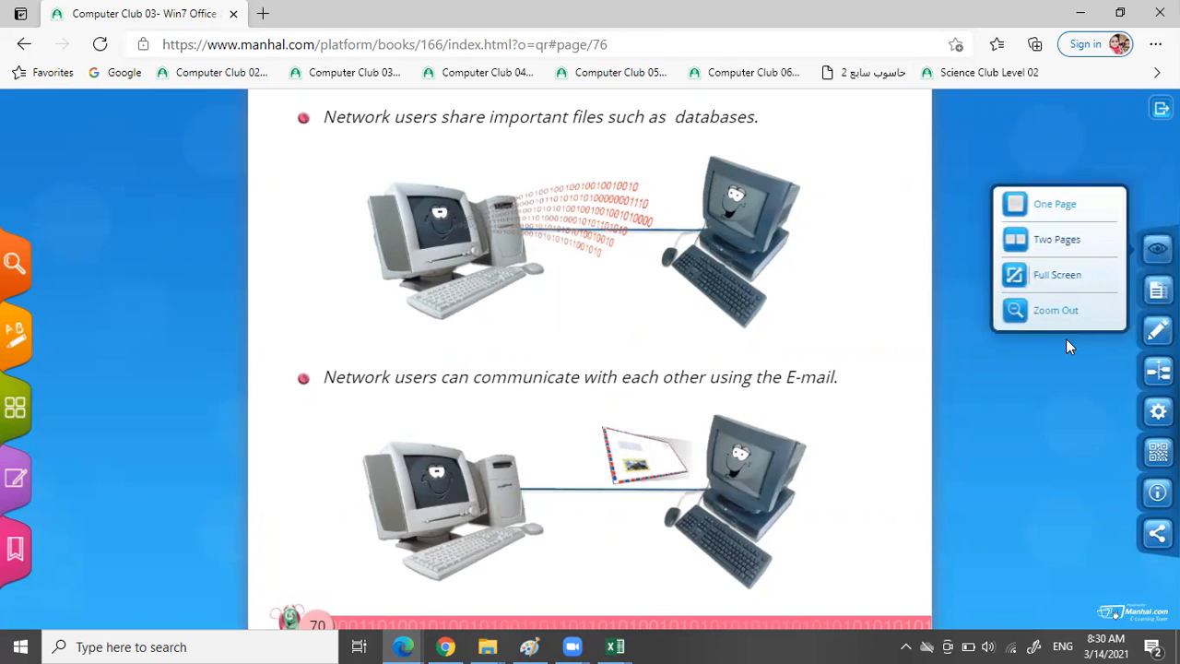
pyautogui.click(1055, 310)
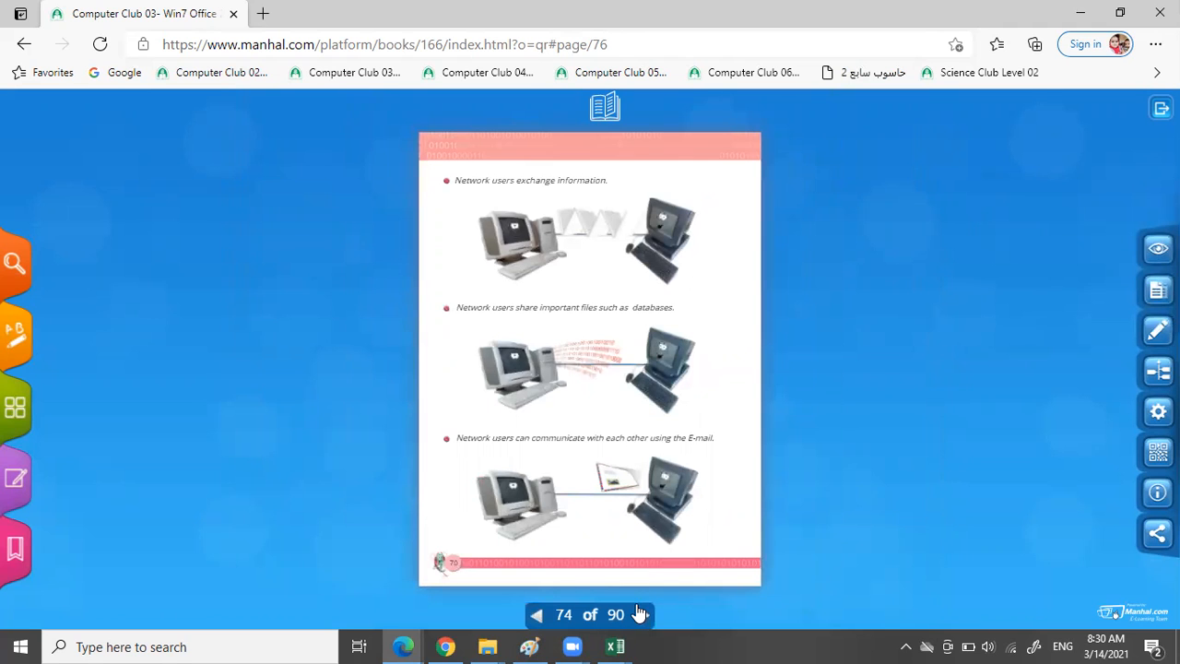
# Turn to page 75 on networks at home, education and administration, and bring up the view options
pyautogui.click(642, 616)
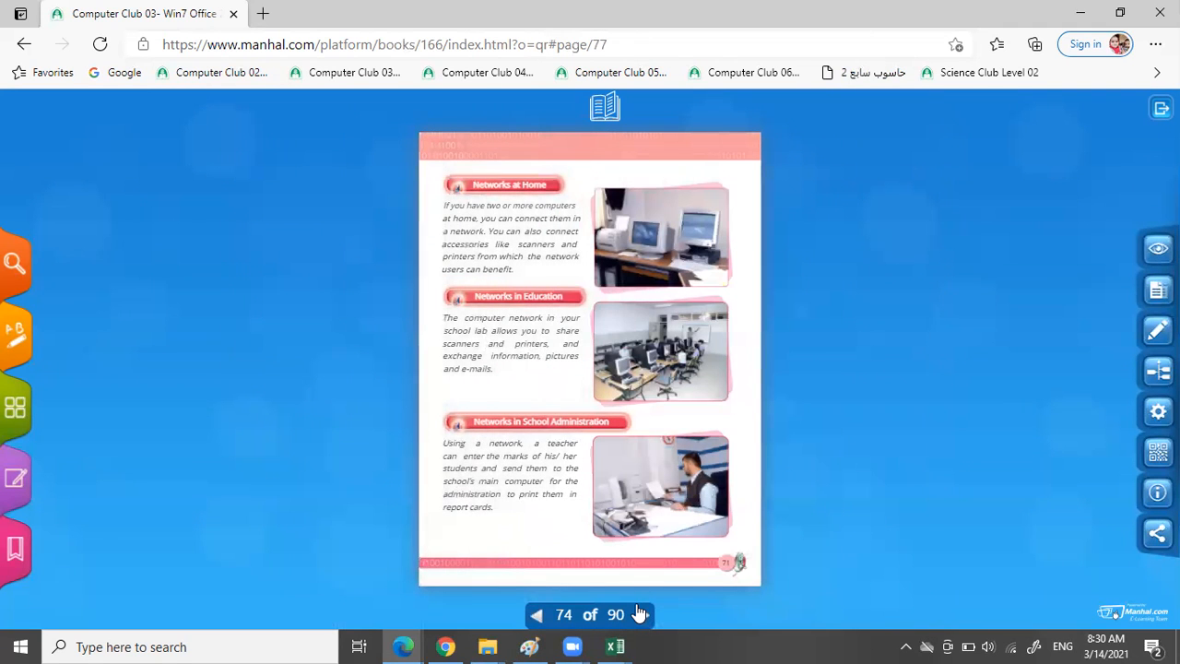
pyautogui.click(640, 616)
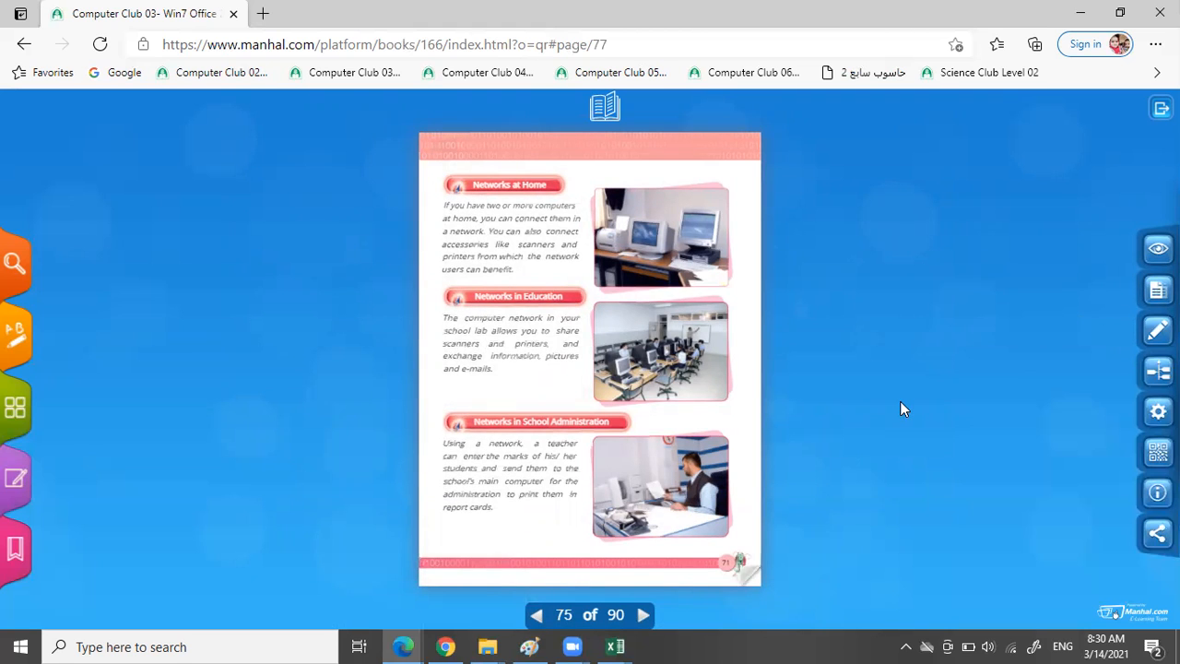
pyautogui.click(1159, 247)
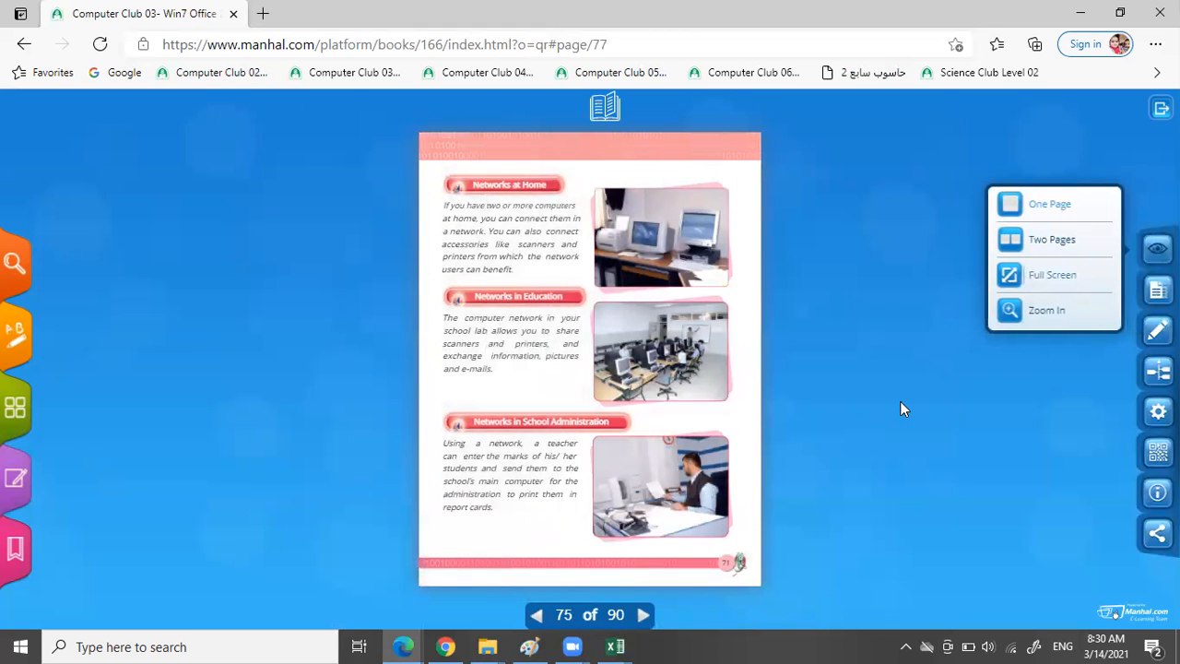
# Zoom into page 75 and scroll to the Networks in Education and School Administration passages
pyautogui.click(1048, 310)
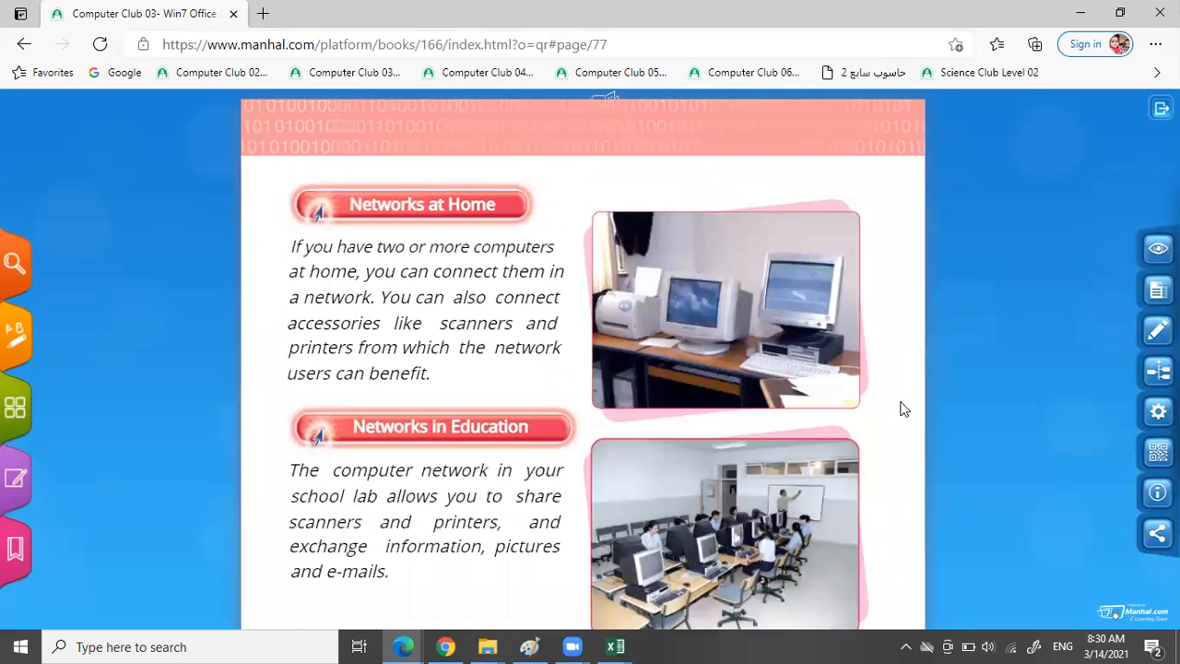
pyautogui.scroll(-3)
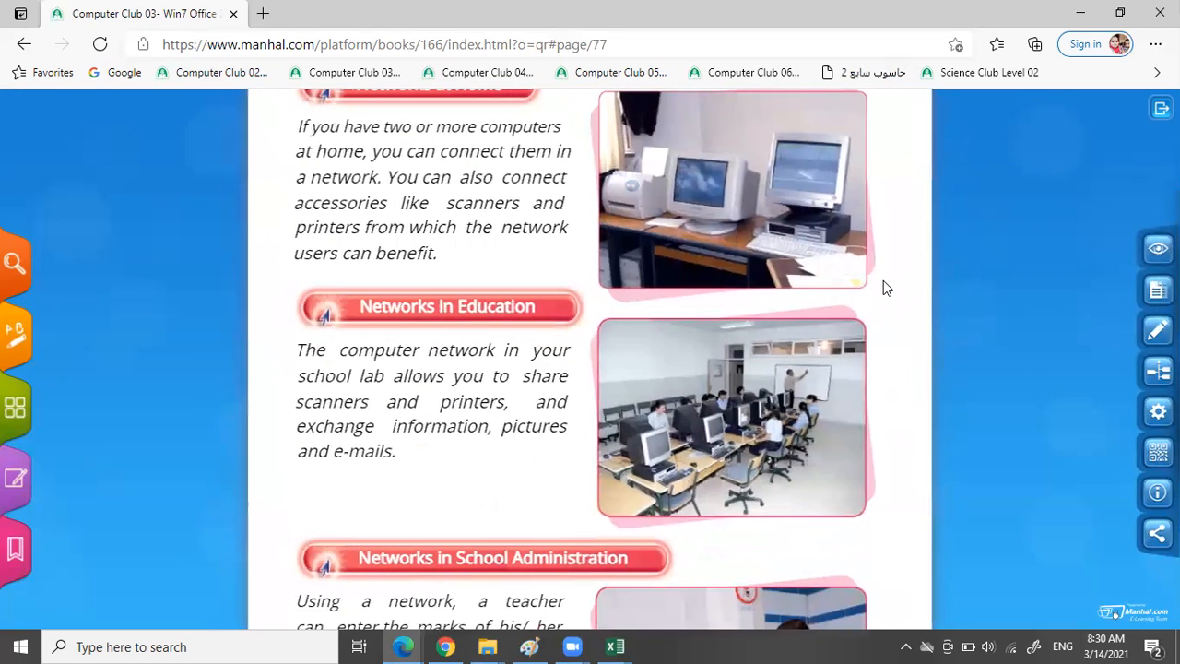
pyautogui.scroll(-3)
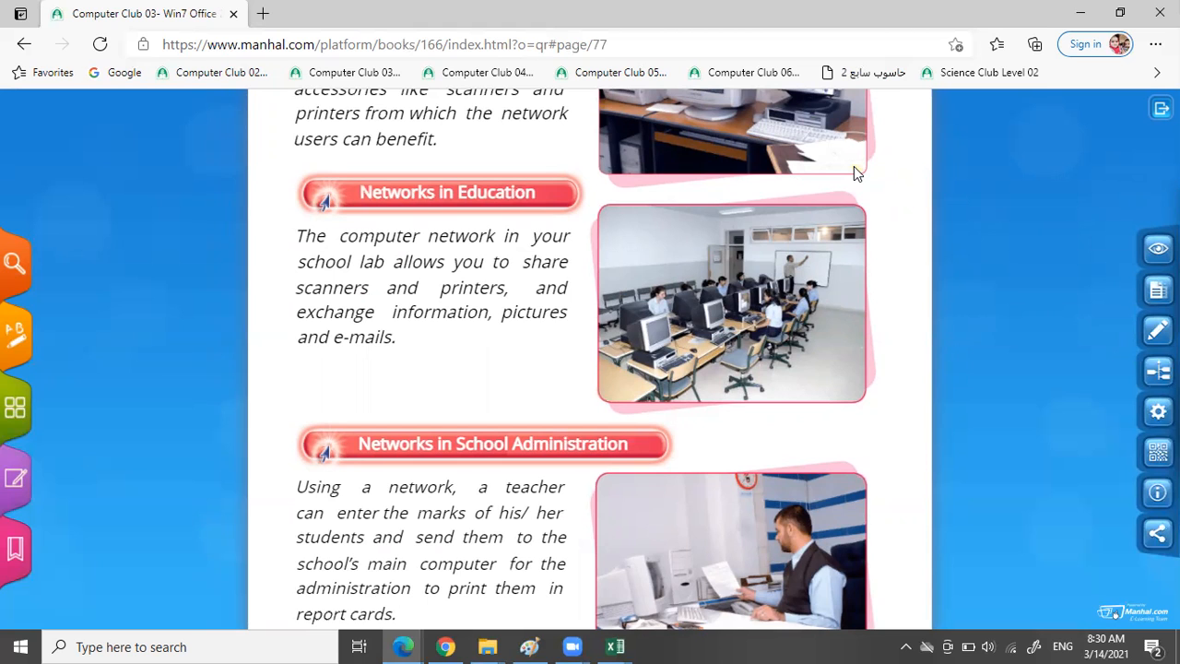
pyautogui.moveTo(994, 188)
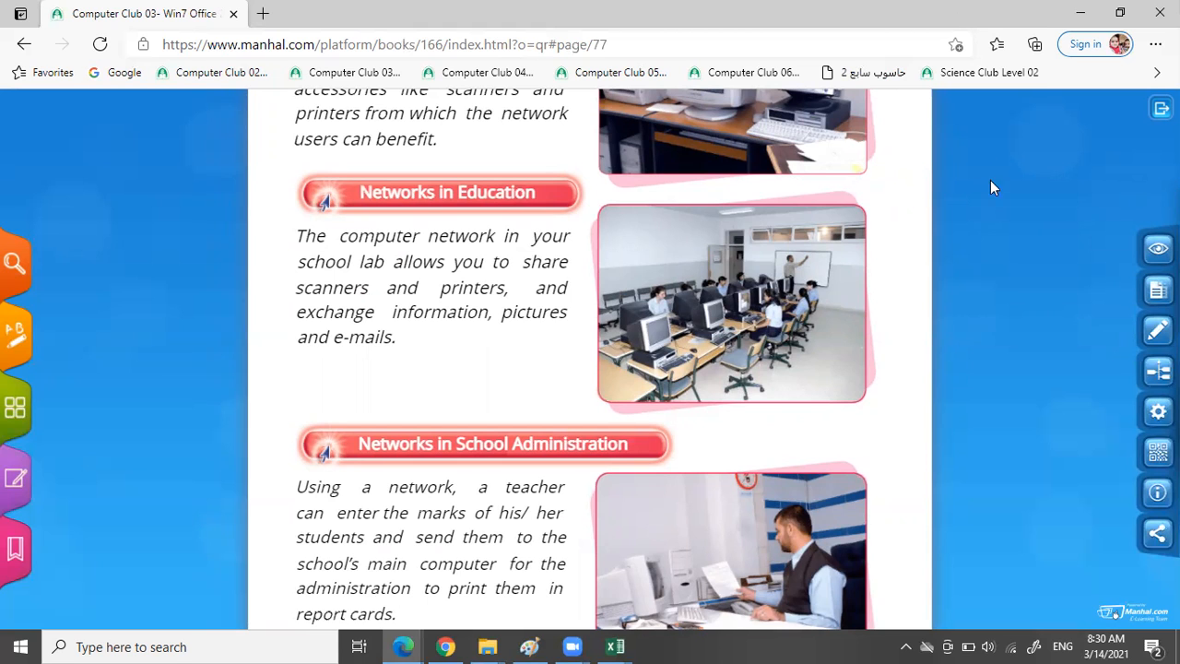
pyautogui.scroll(3)
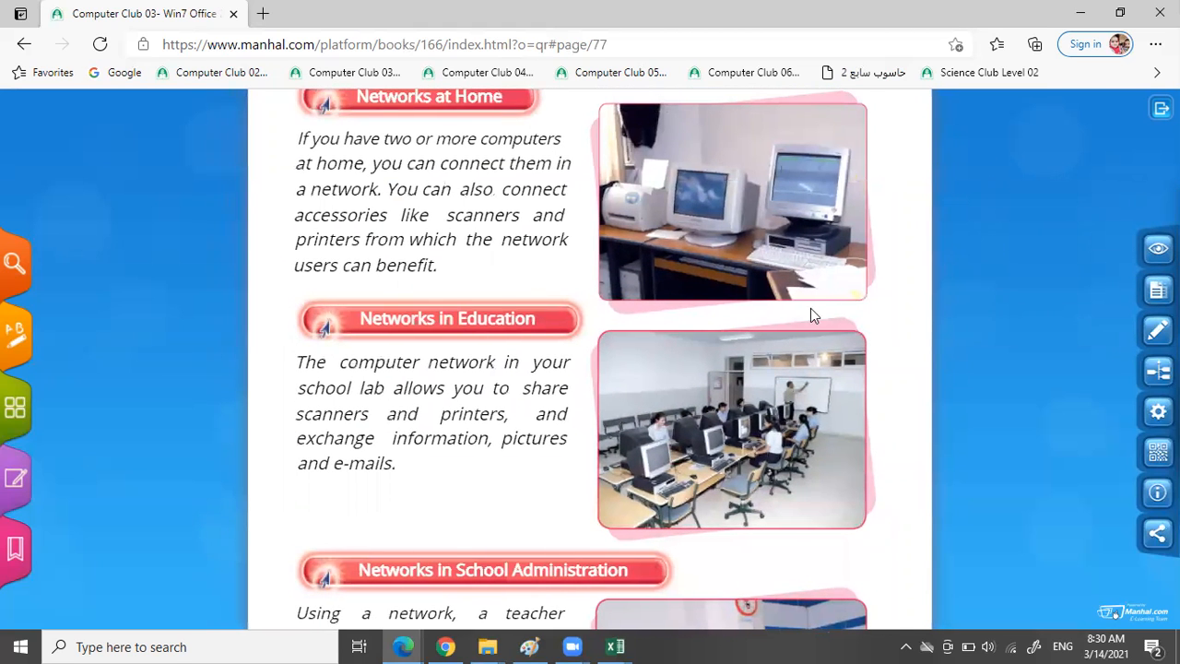
pyautogui.moveTo(343, 215)
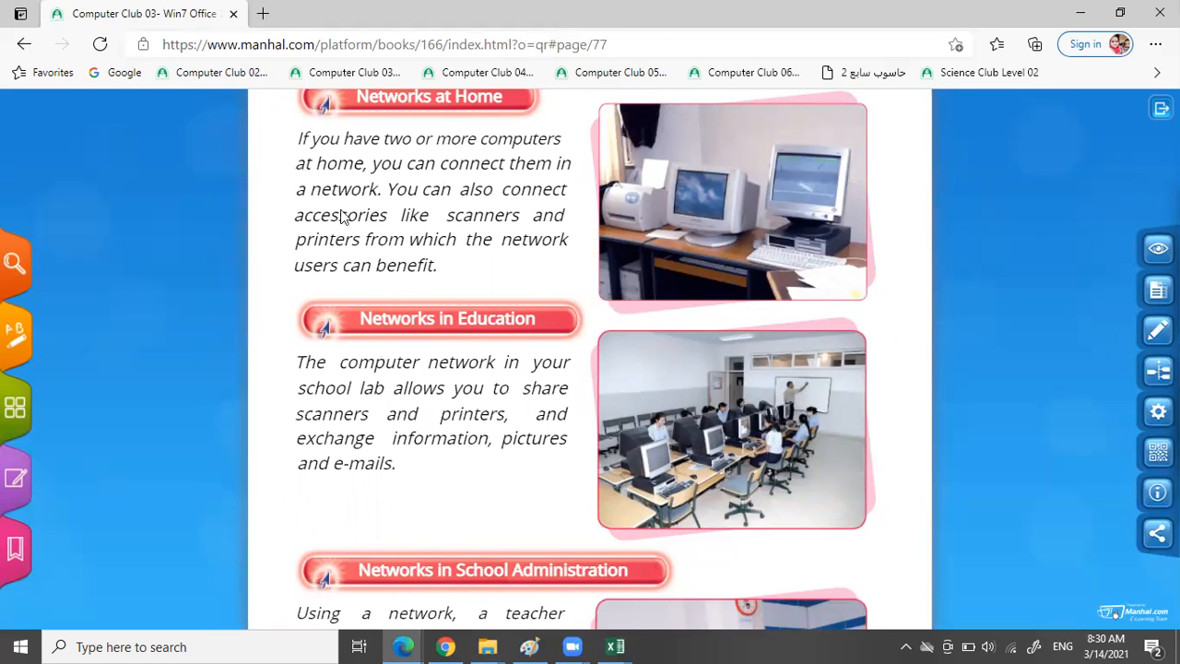
pyautogui.moveTo(538, 277)
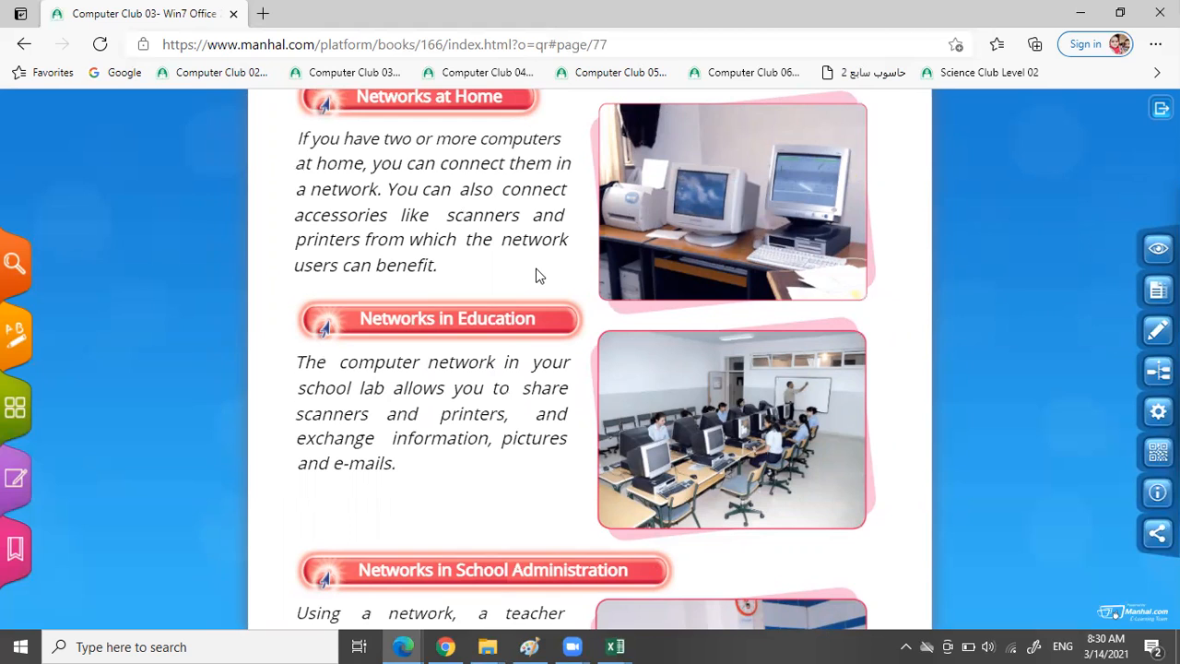
pyautogui.moveTo(679, 220)
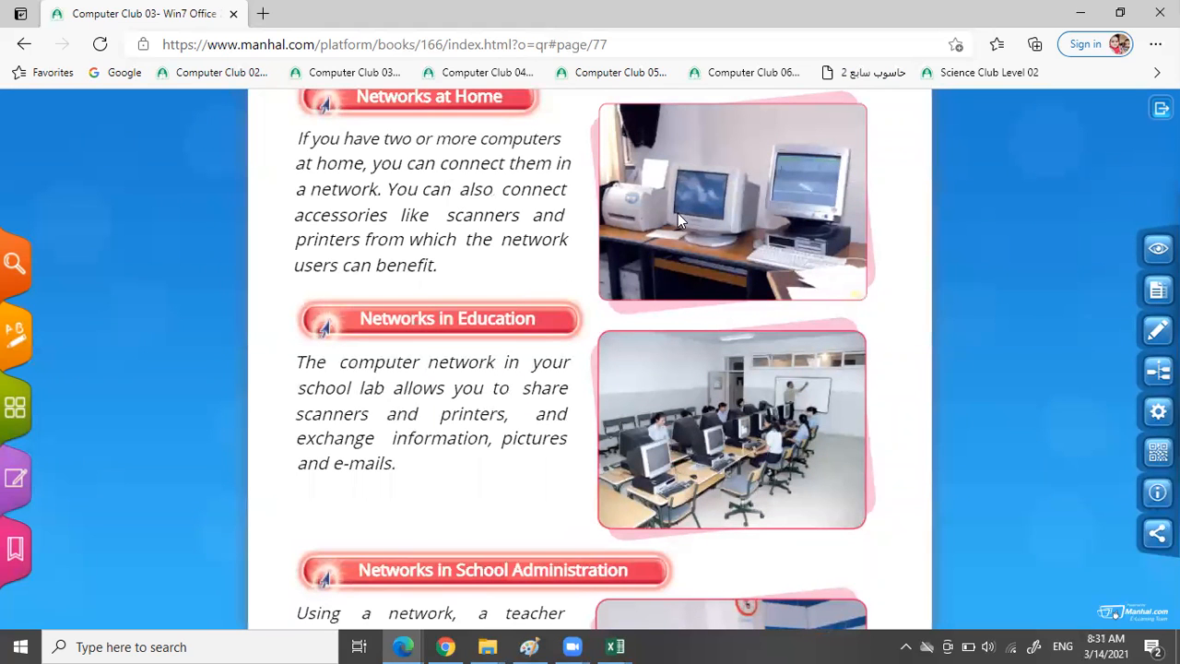
pyautogui.moveTo(719, 222)
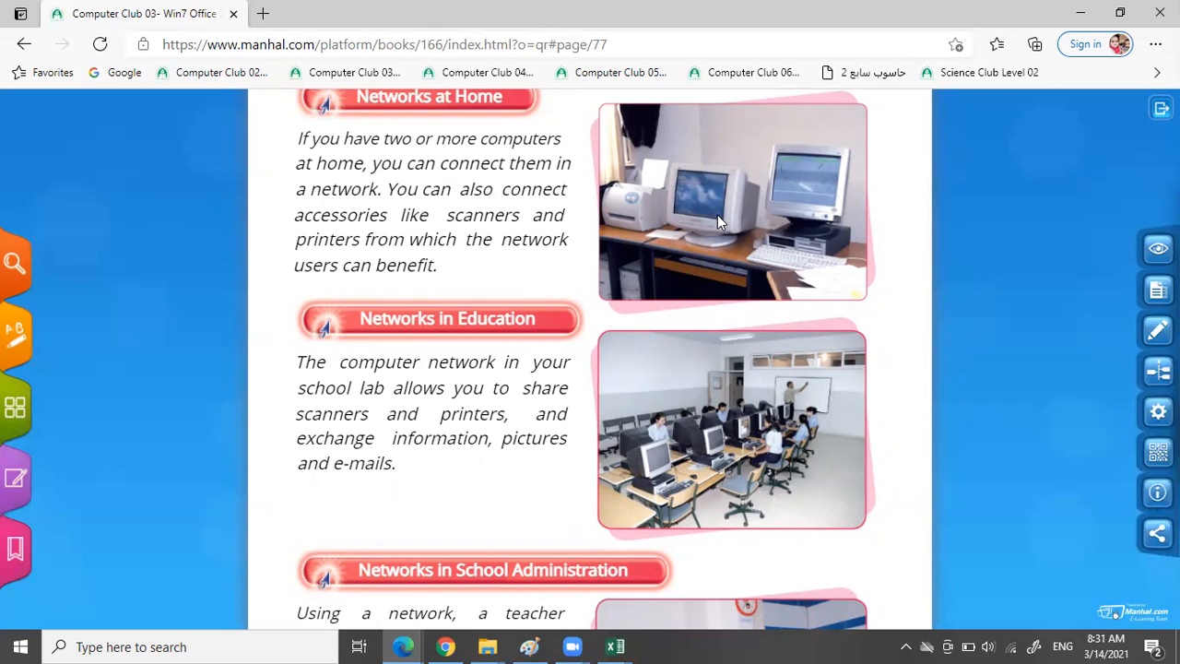
pyautogui.moveTo(782, 274)
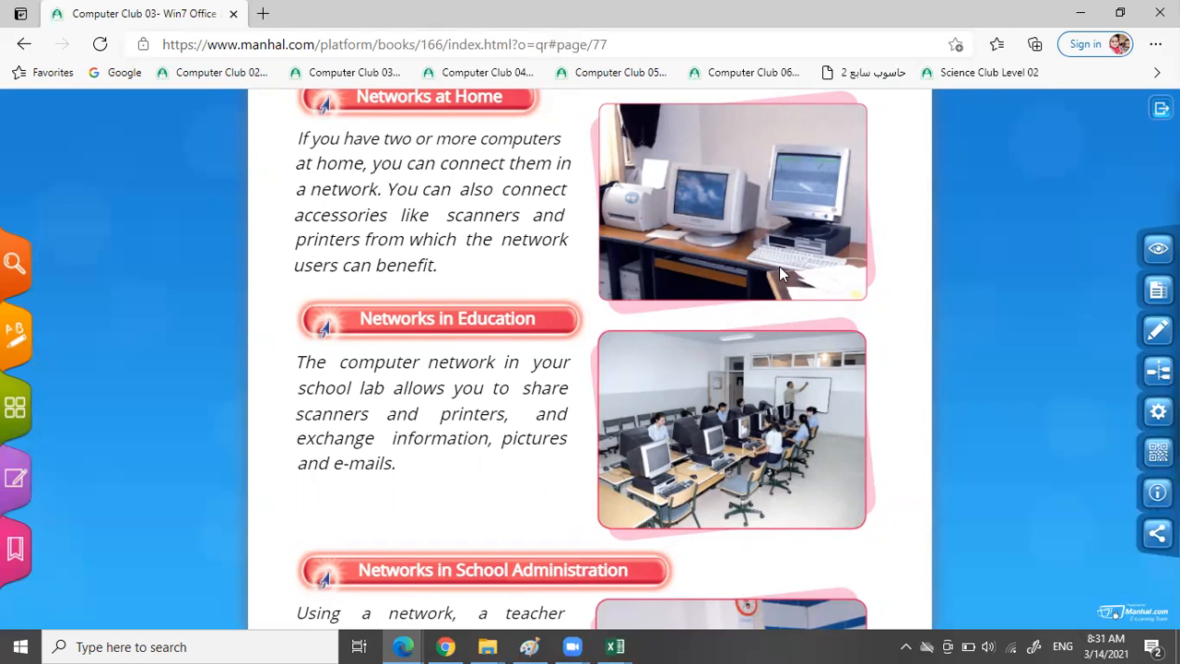
pyautogui.moveTo(881, 332)
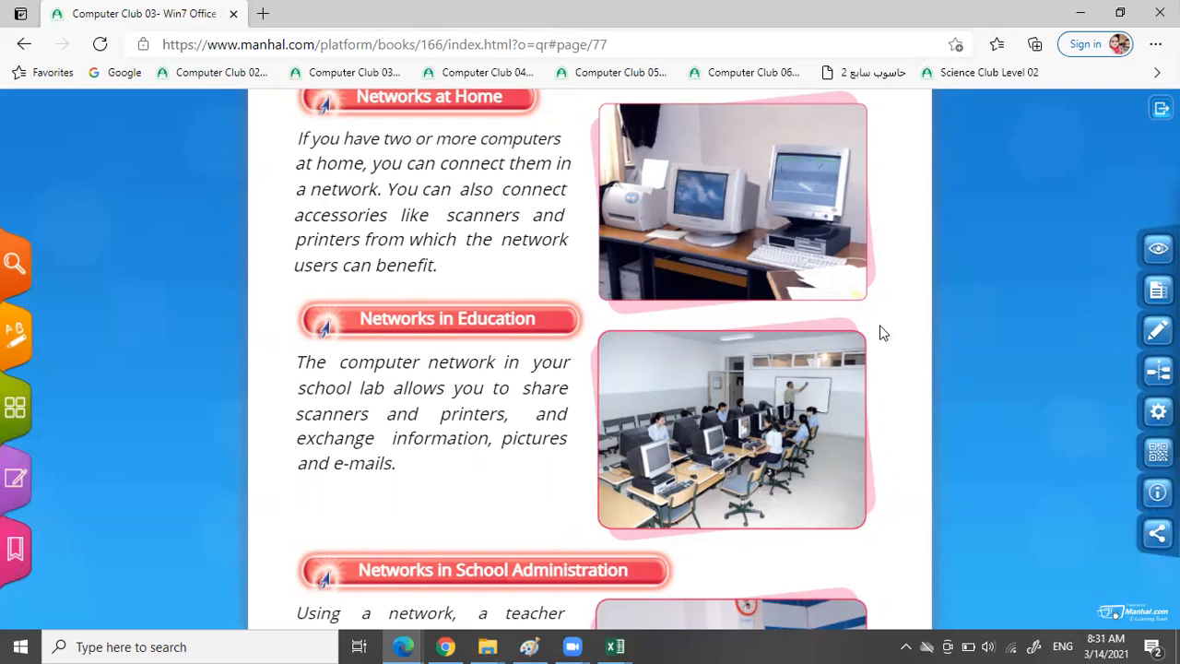
pyautogui.scroll(-3)
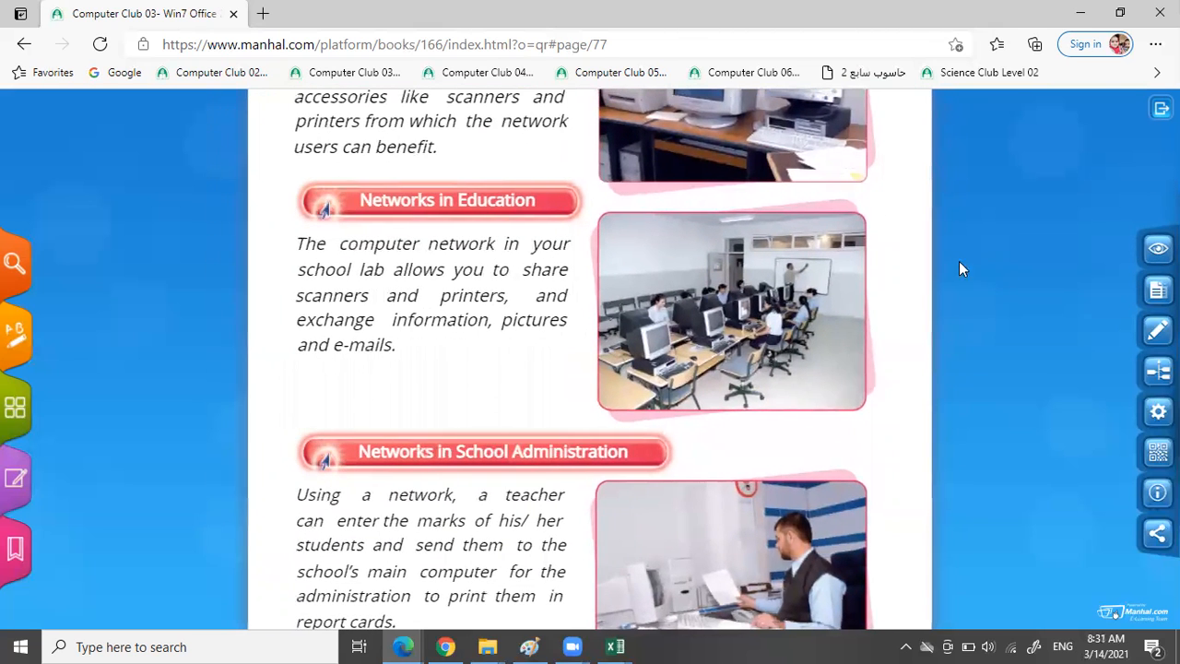
pyautogui.moveTo(310, 302)
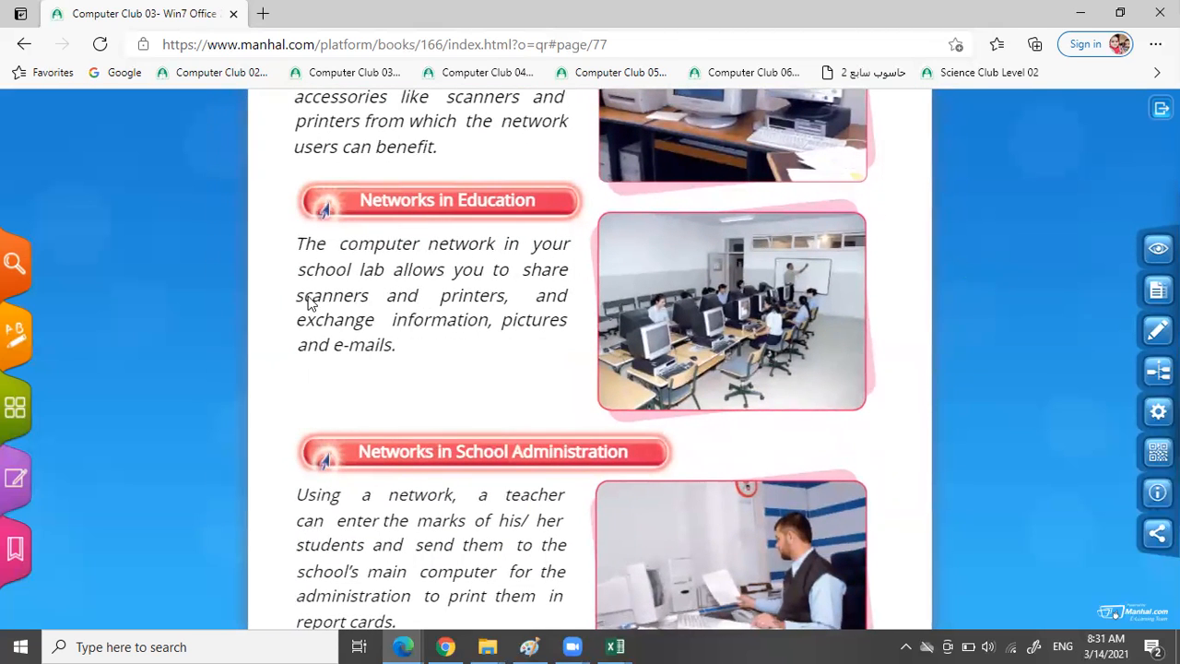
pyautogui.moveTo(501, 310)
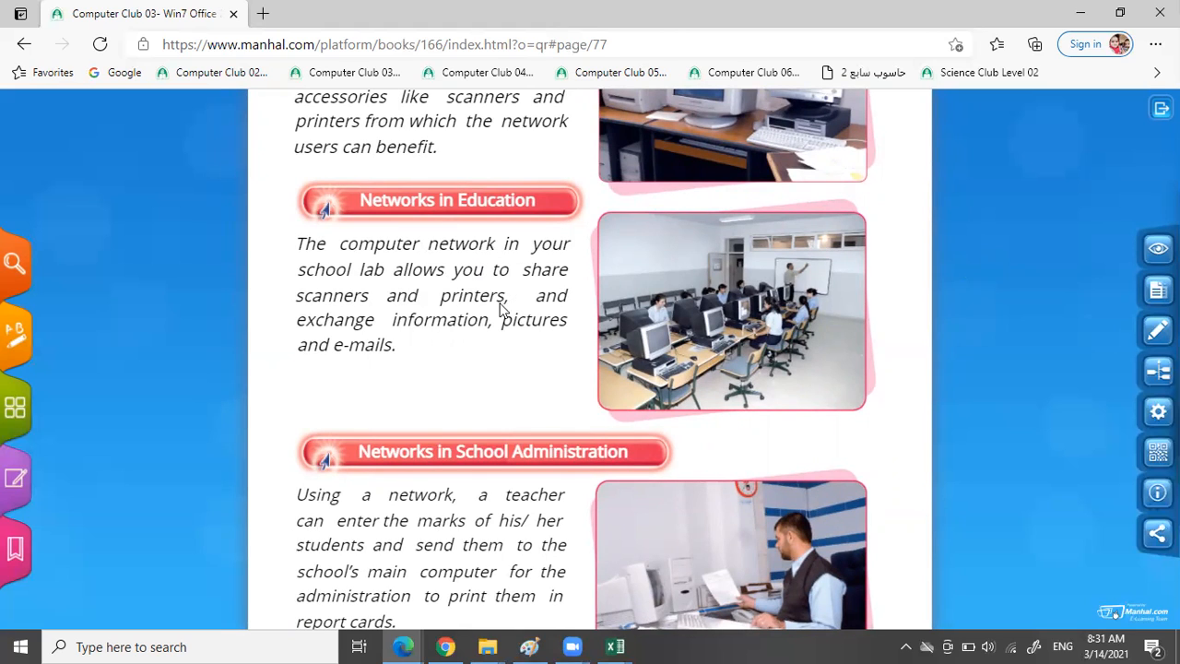
pyautogui.moveTo(465, 380)
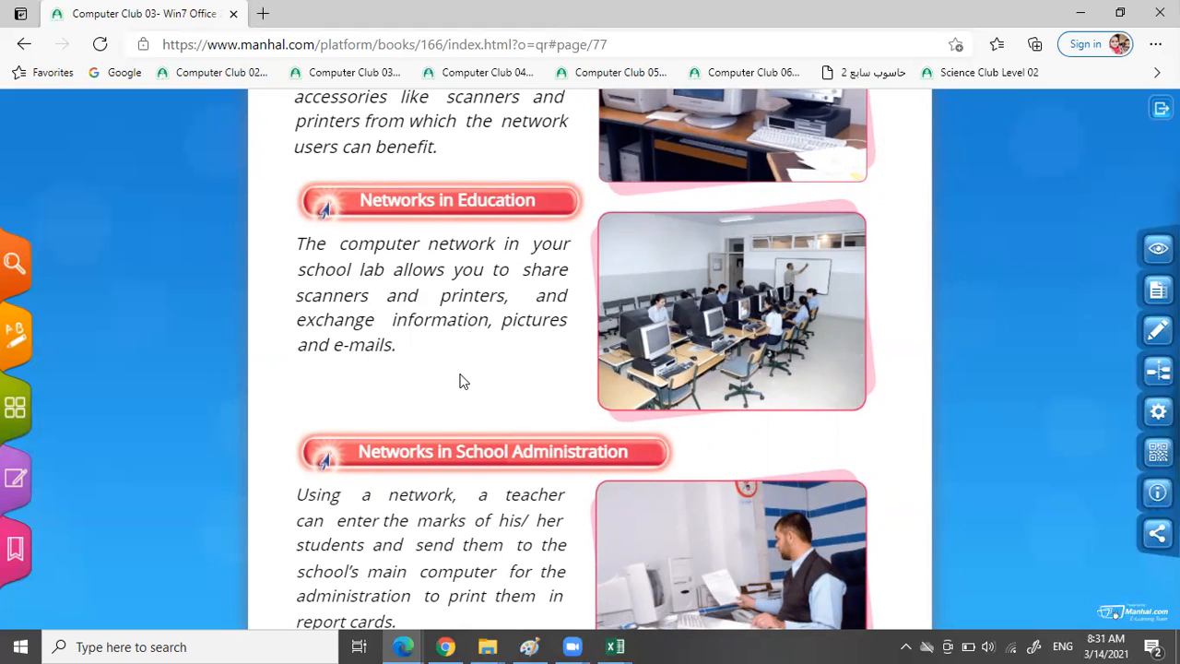
pyautogui.moveTo(948, 295)
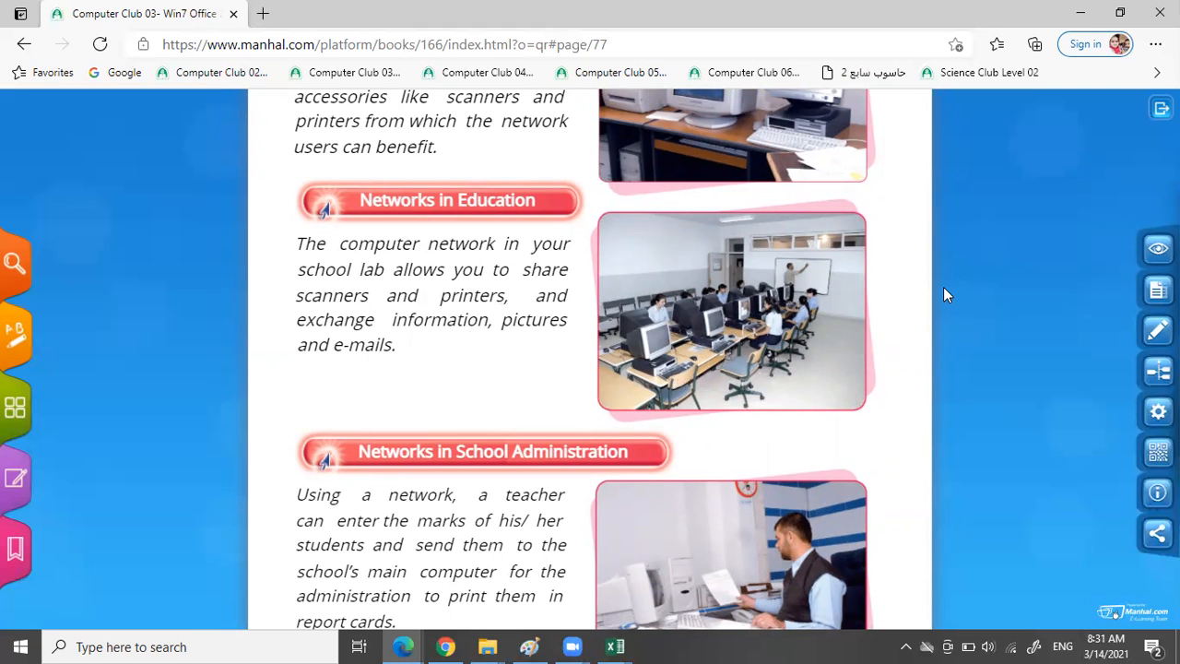
# Scroll to the end of School Administration, then back up to Networks at Home
pyautogui.scroll(-3)
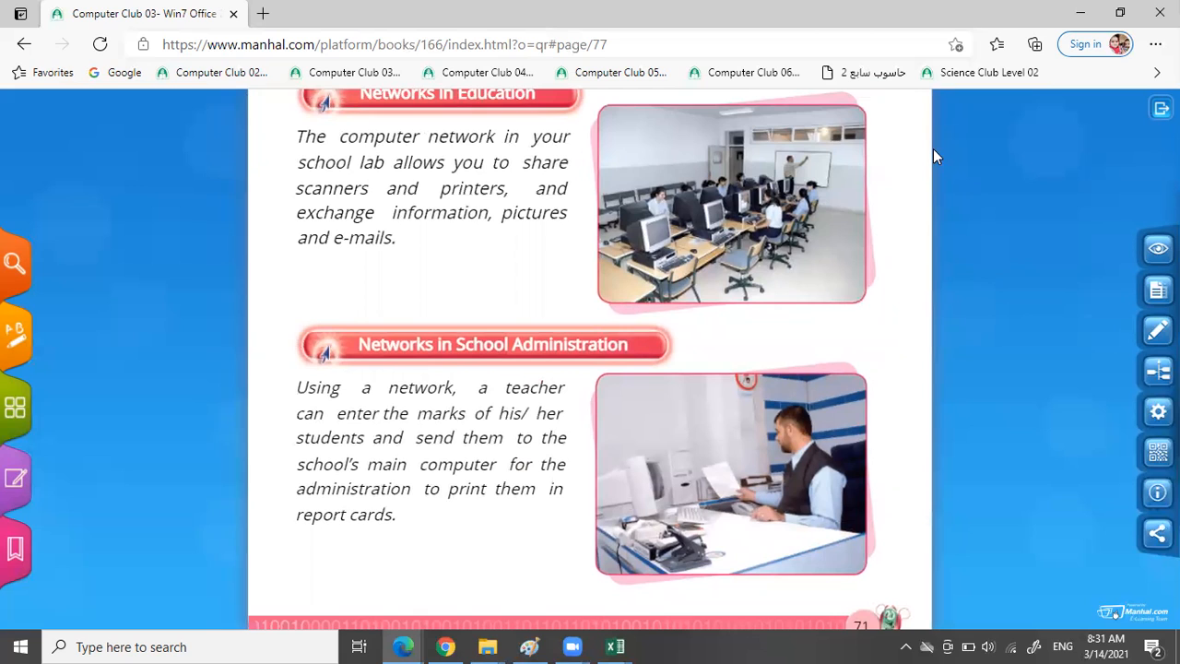
pyautogui.moveTo(741, 332)
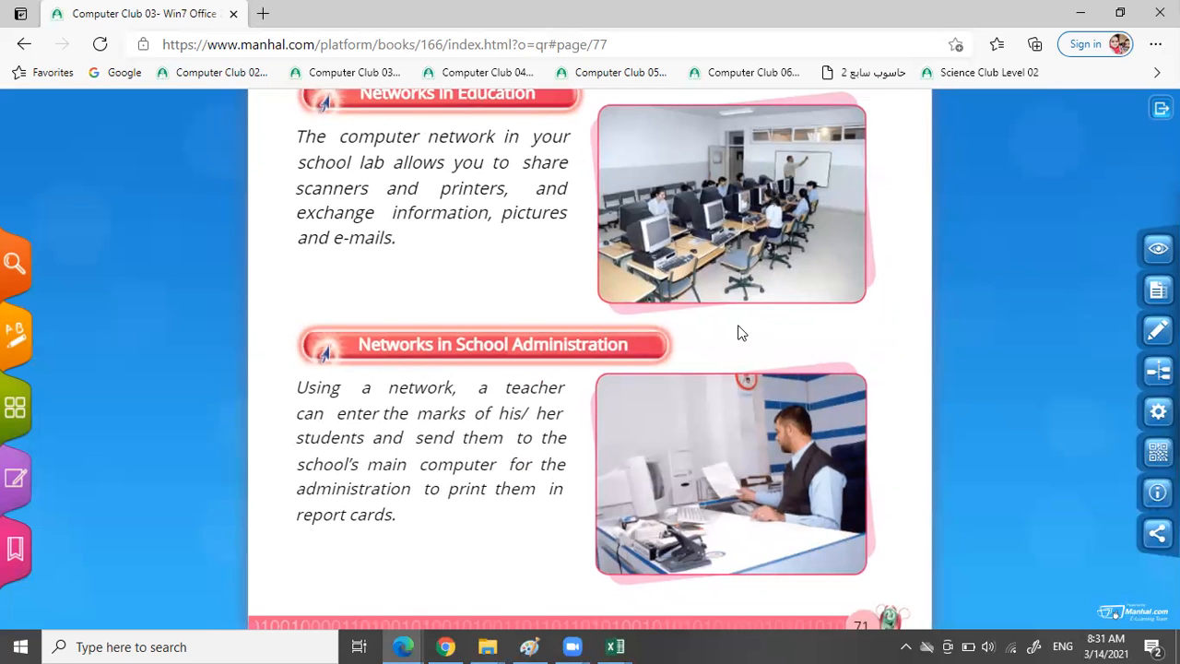
pyautogui.moveTo(549, 373)
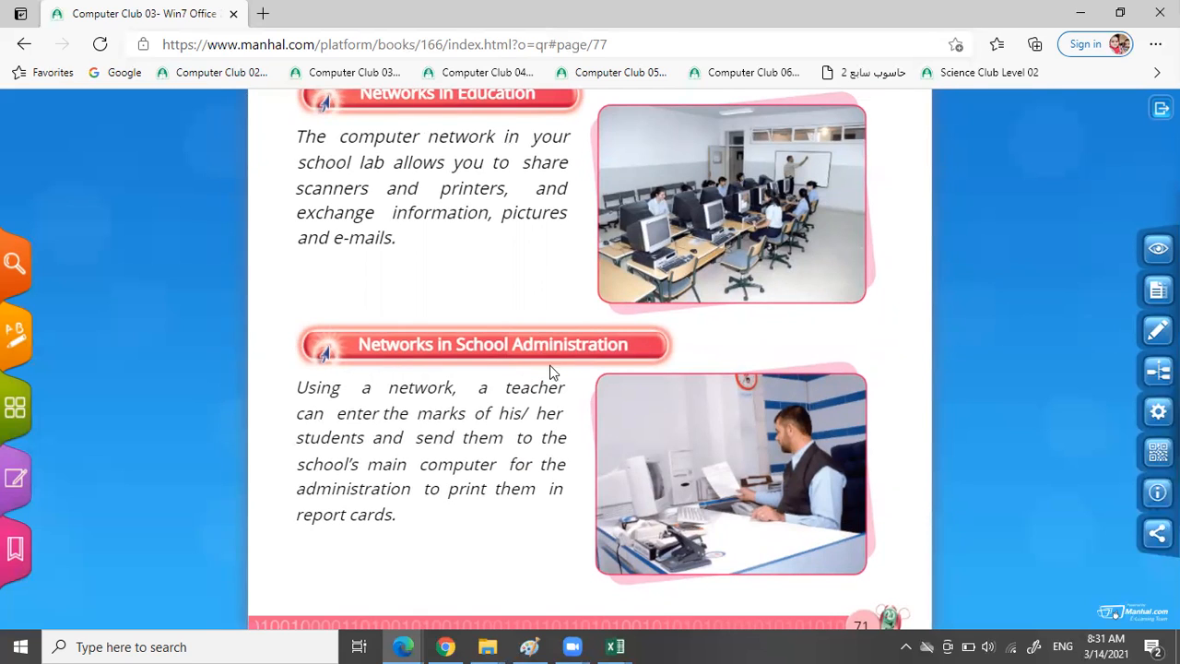
pyautogui.moveTo(489, 409)
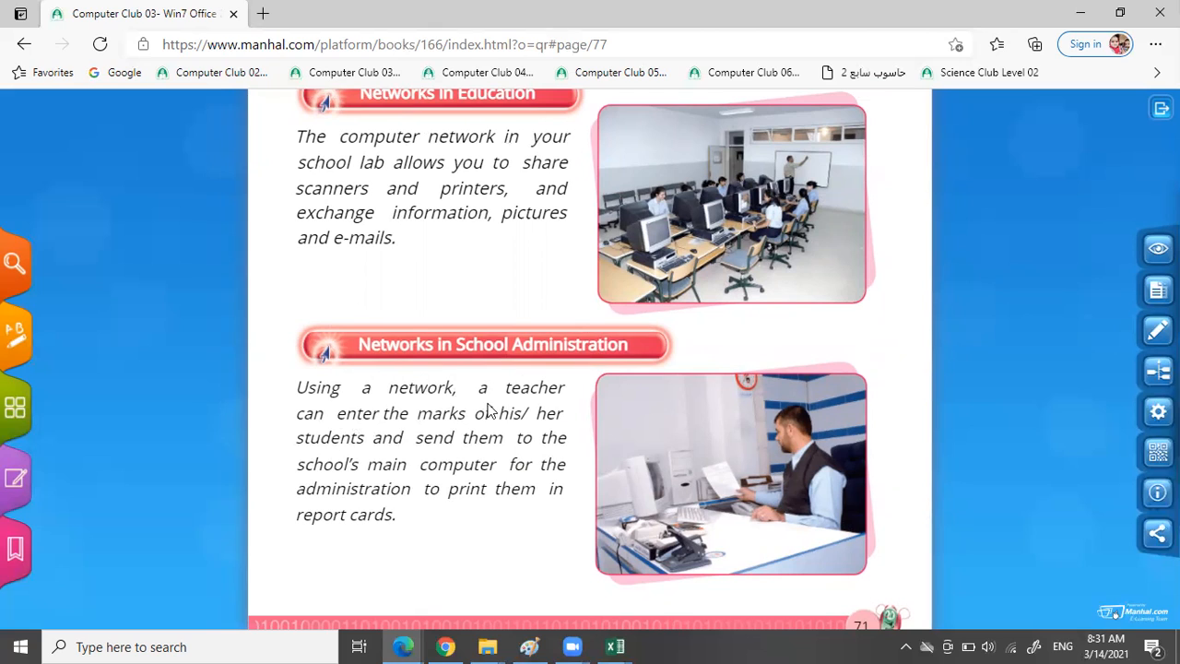
pyautogui.moveTo(453, 436)
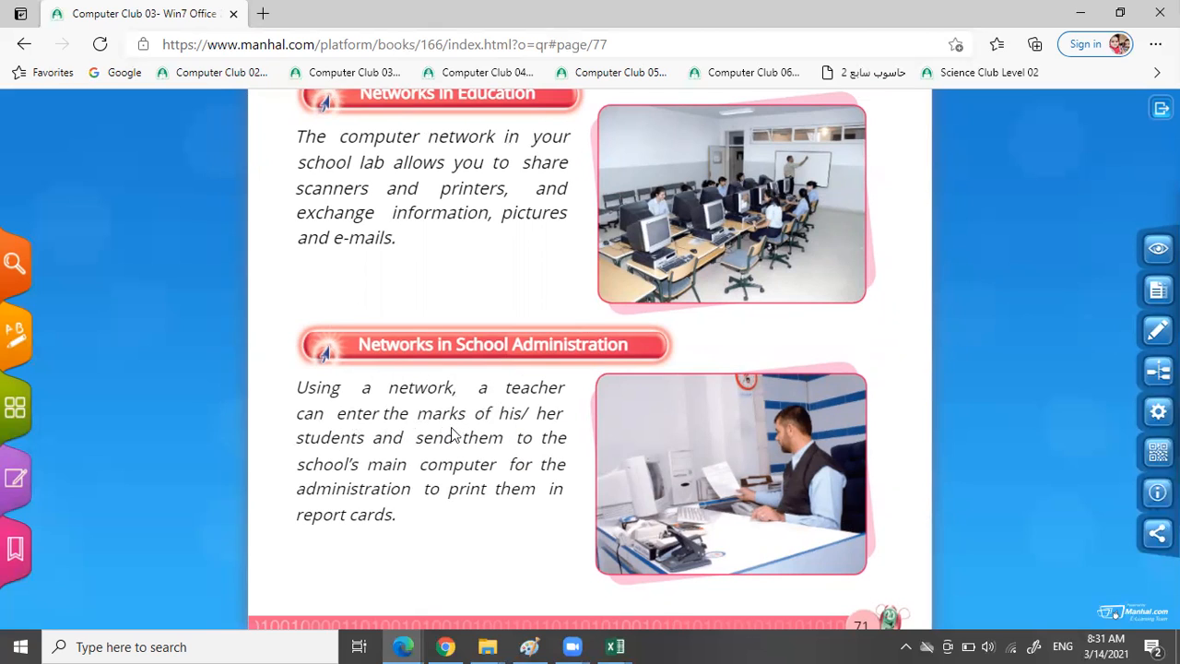
pyautogui.moveTo(414, 479)
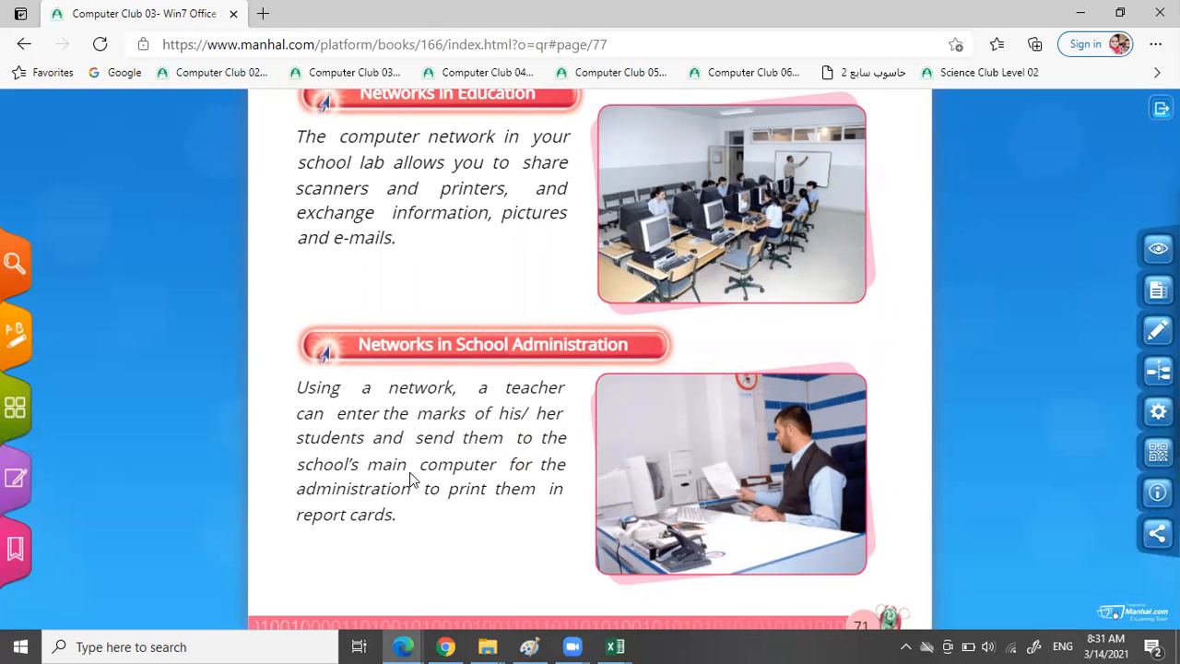
pyautogui.moveTo(370, 494)
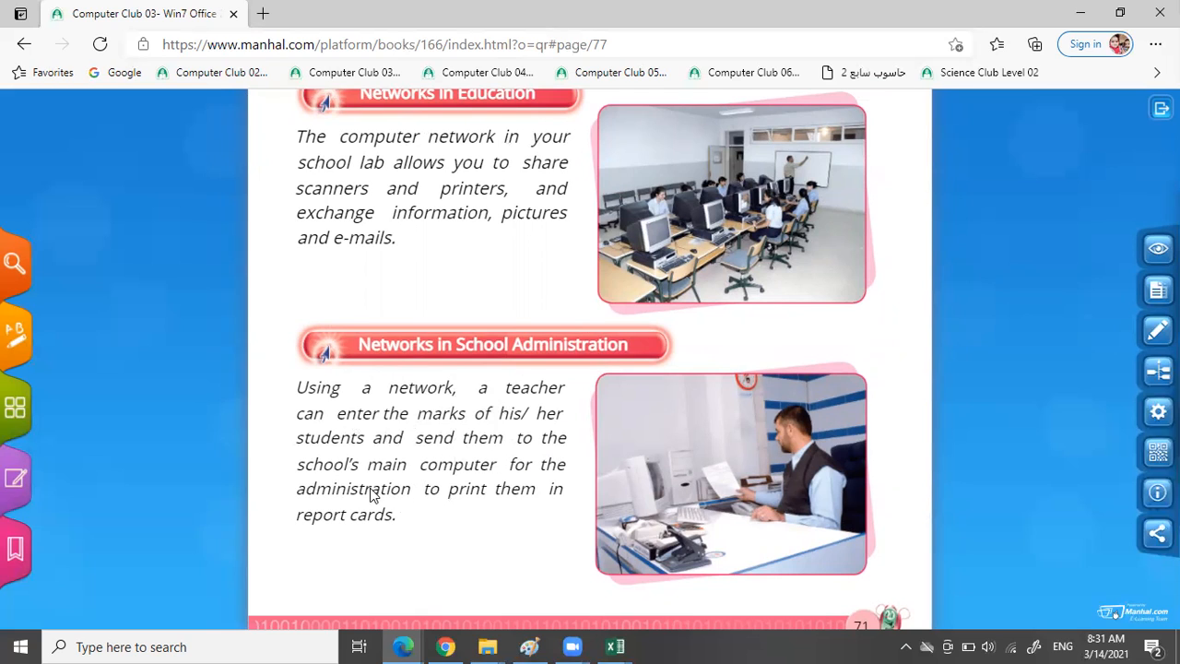
pyautogui.moveTo(520, 531)
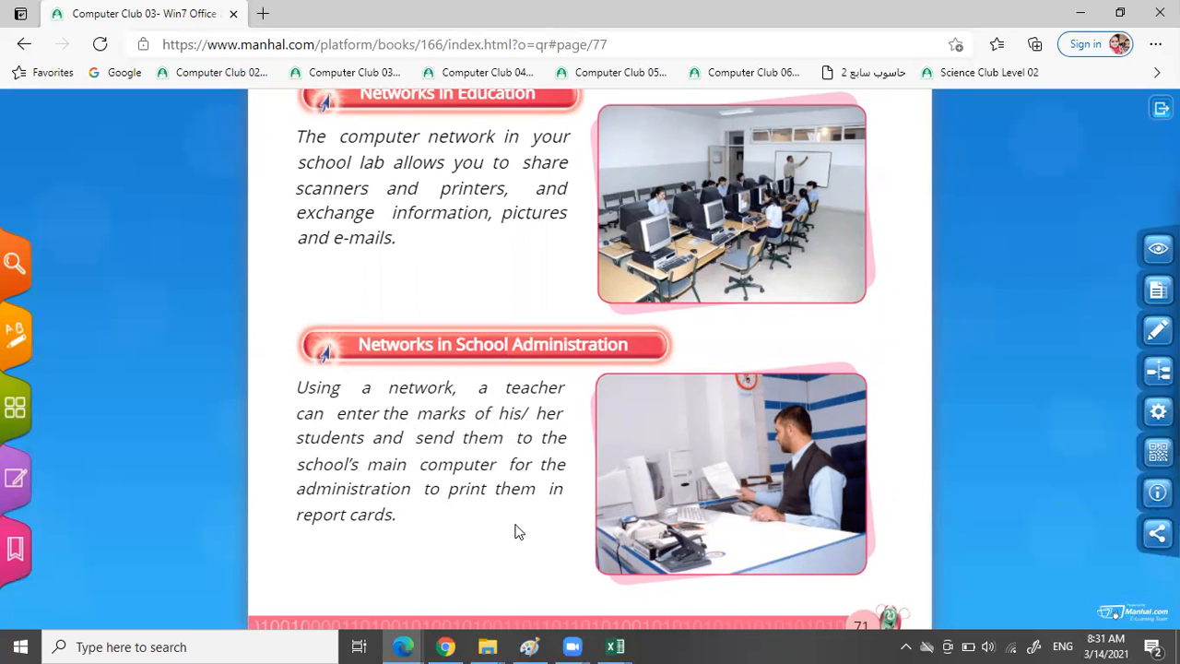
pyautogui.moveTo(1015, 443)
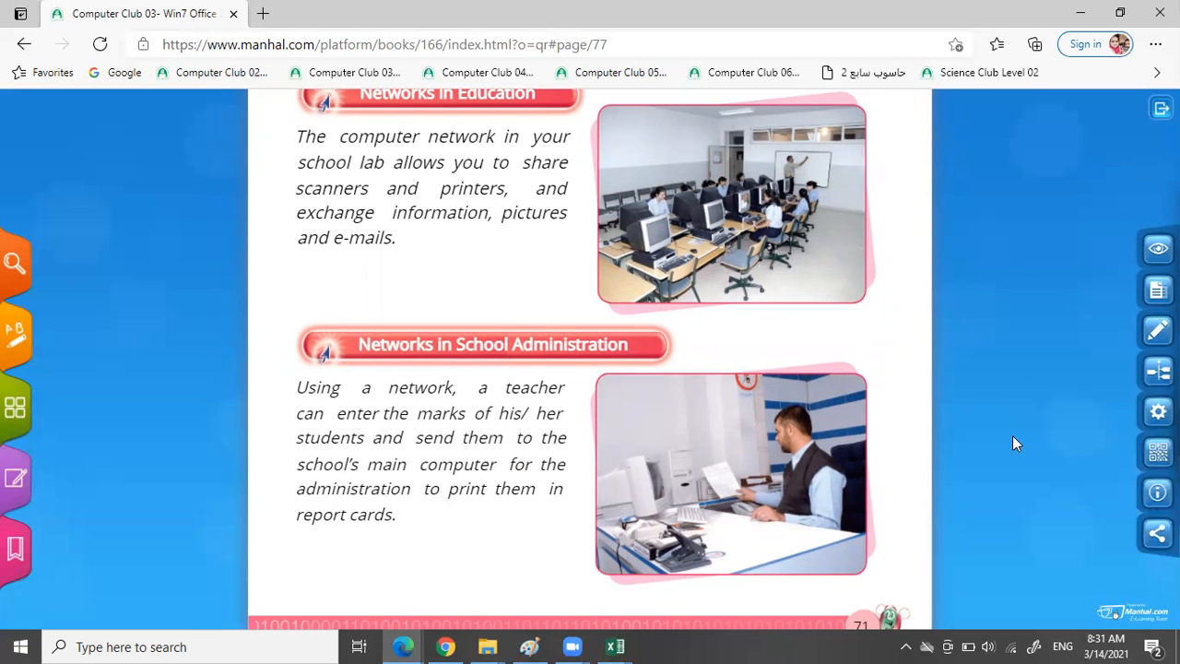
pyautogui.scroll(3)
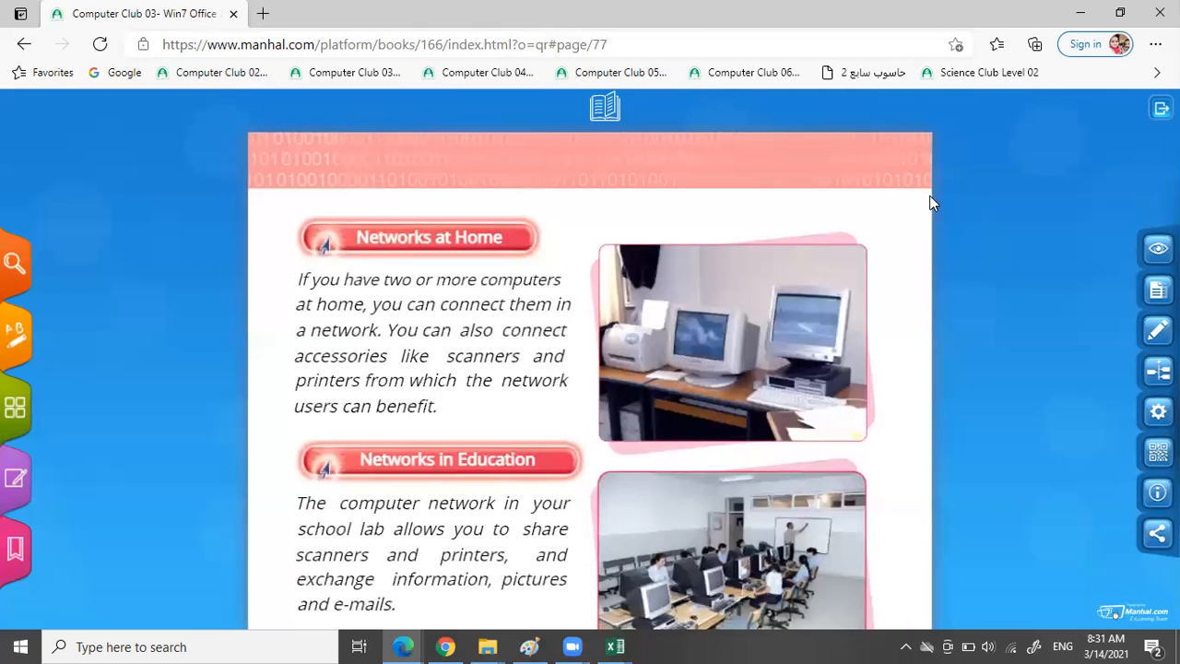
pyautogui.moveTo(634, 276)
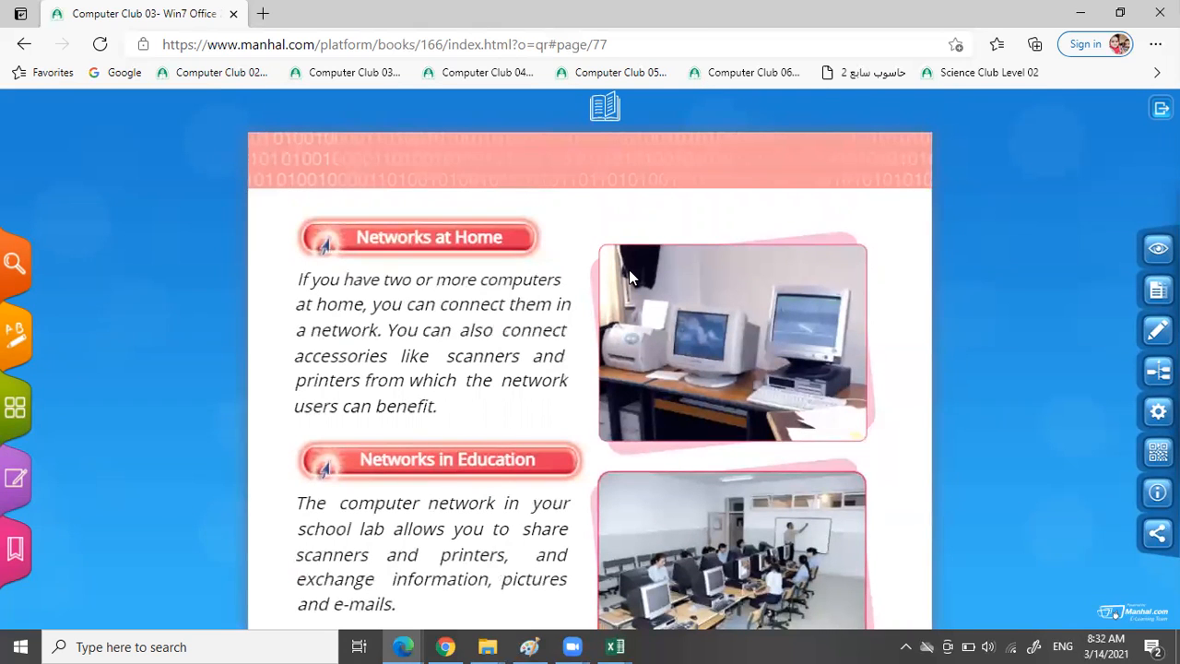